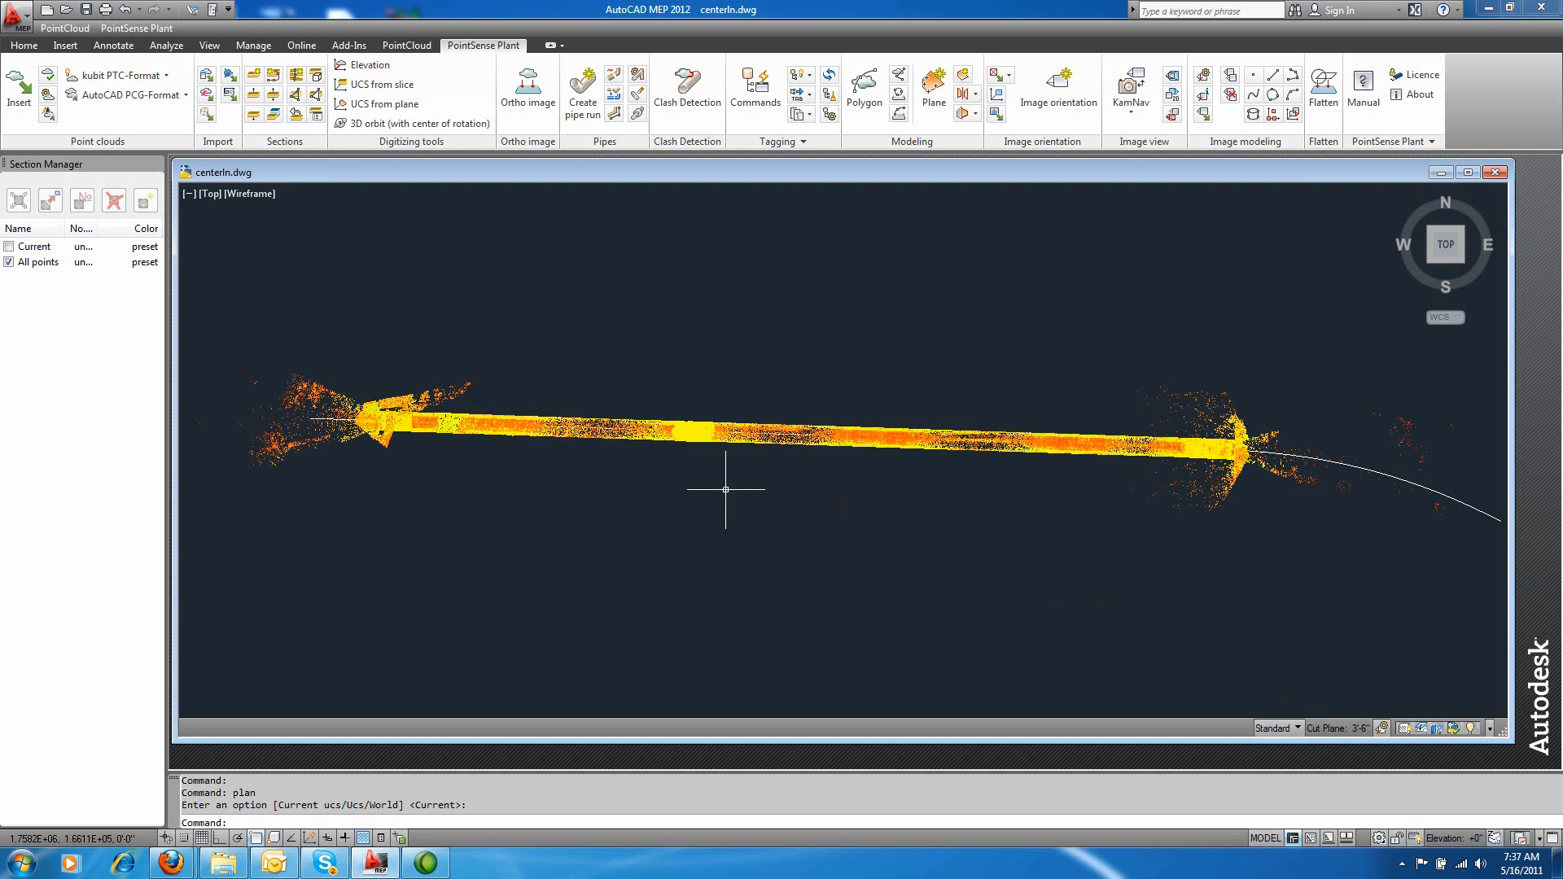
mouse_move(573, 244)
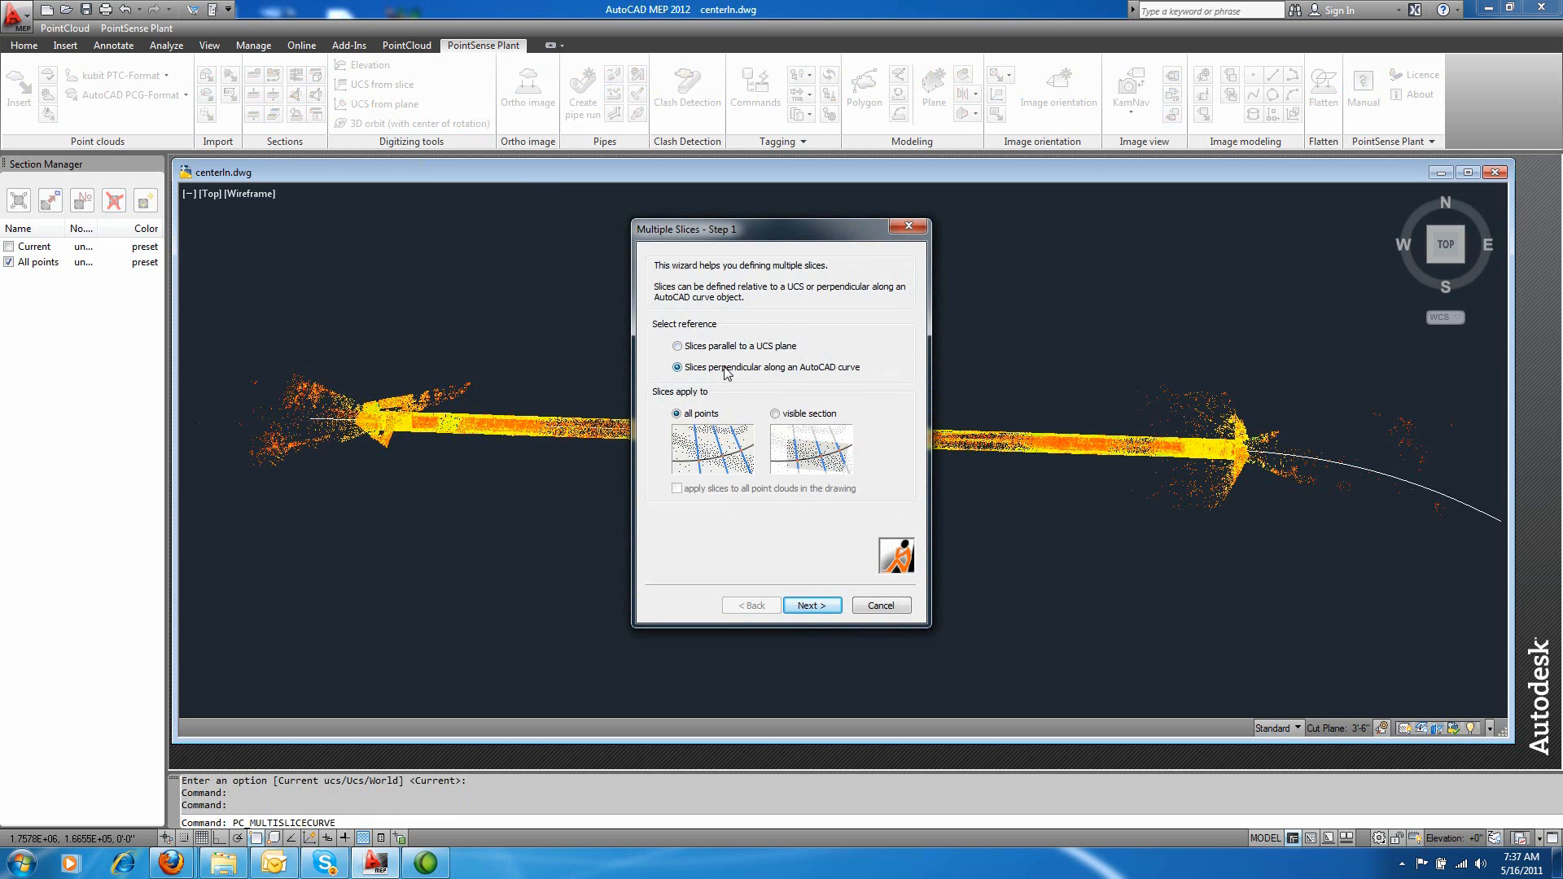
mouse_move(817, 377)
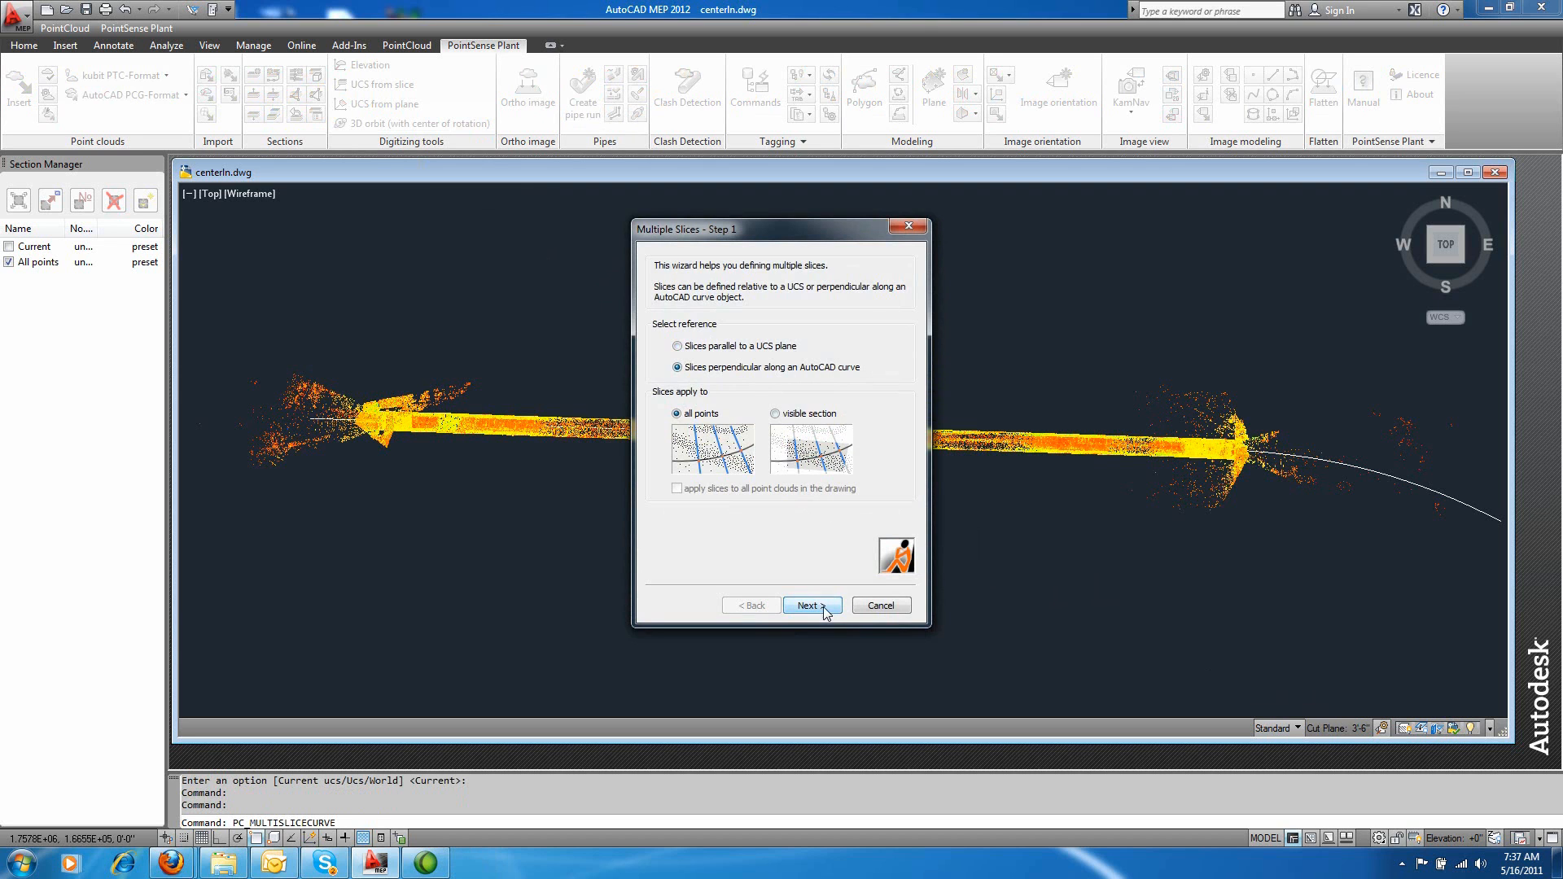
Step: Use the centreline polyline as the slicing curve with stations every 25 units
left_click(810, 605)
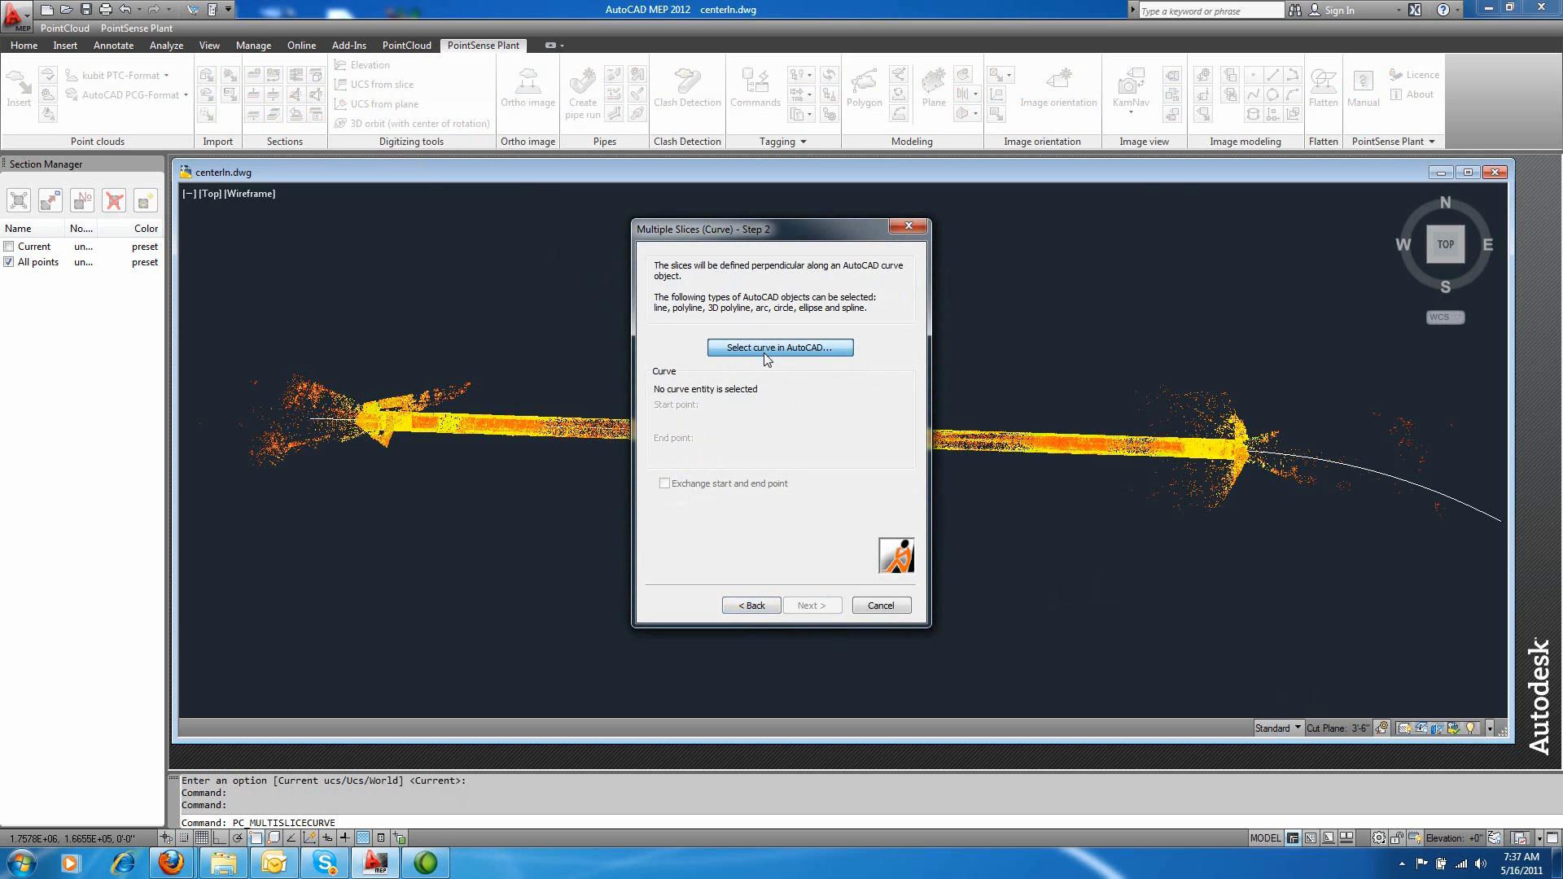
left_click(779, 347)
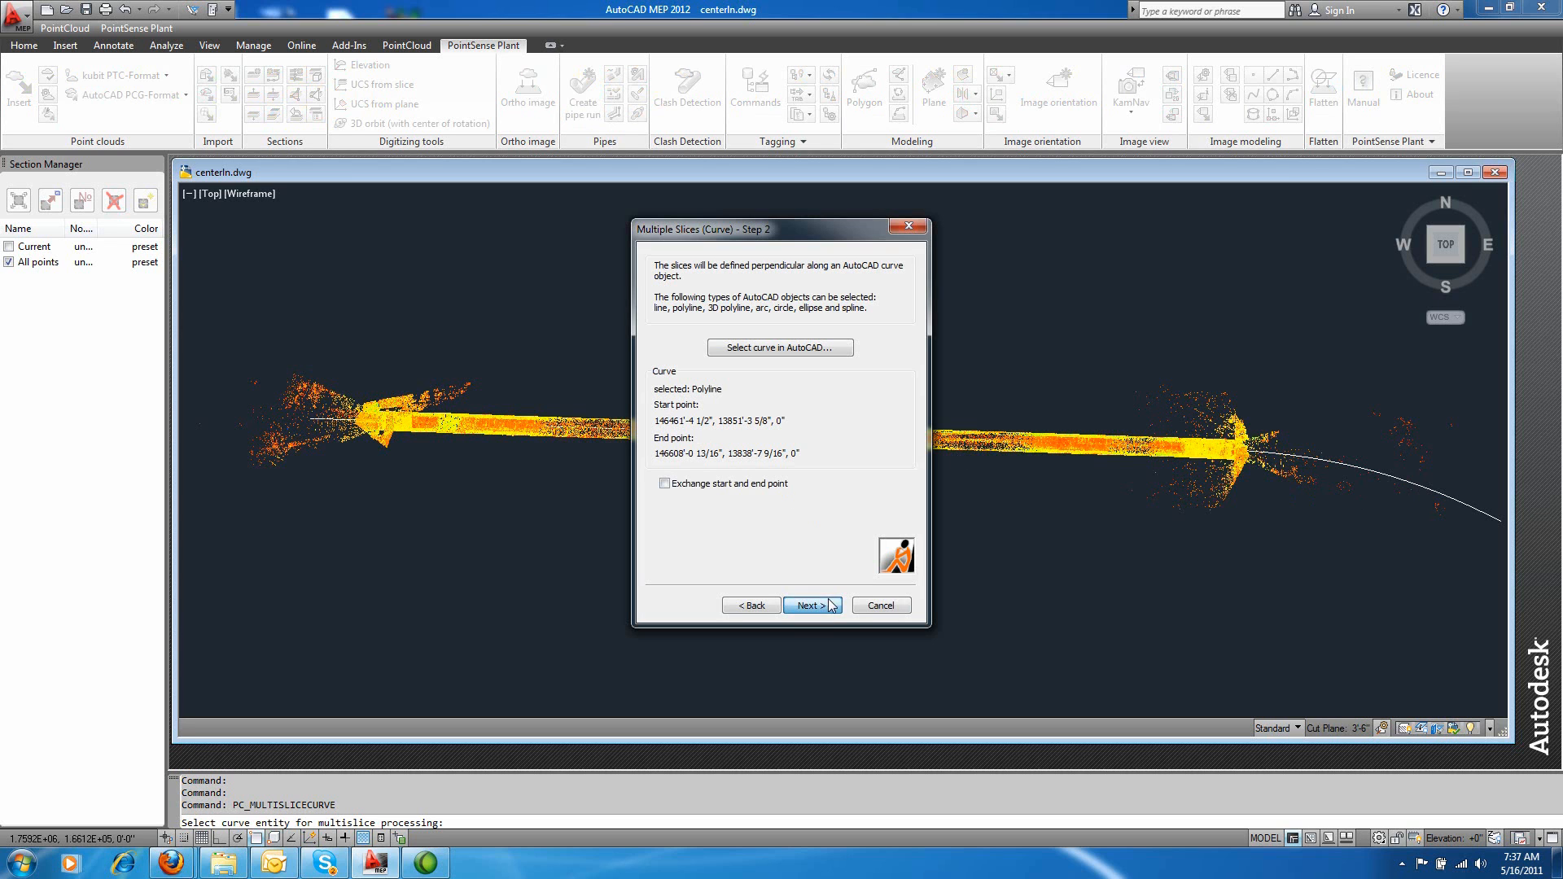
left_click(811, 605)
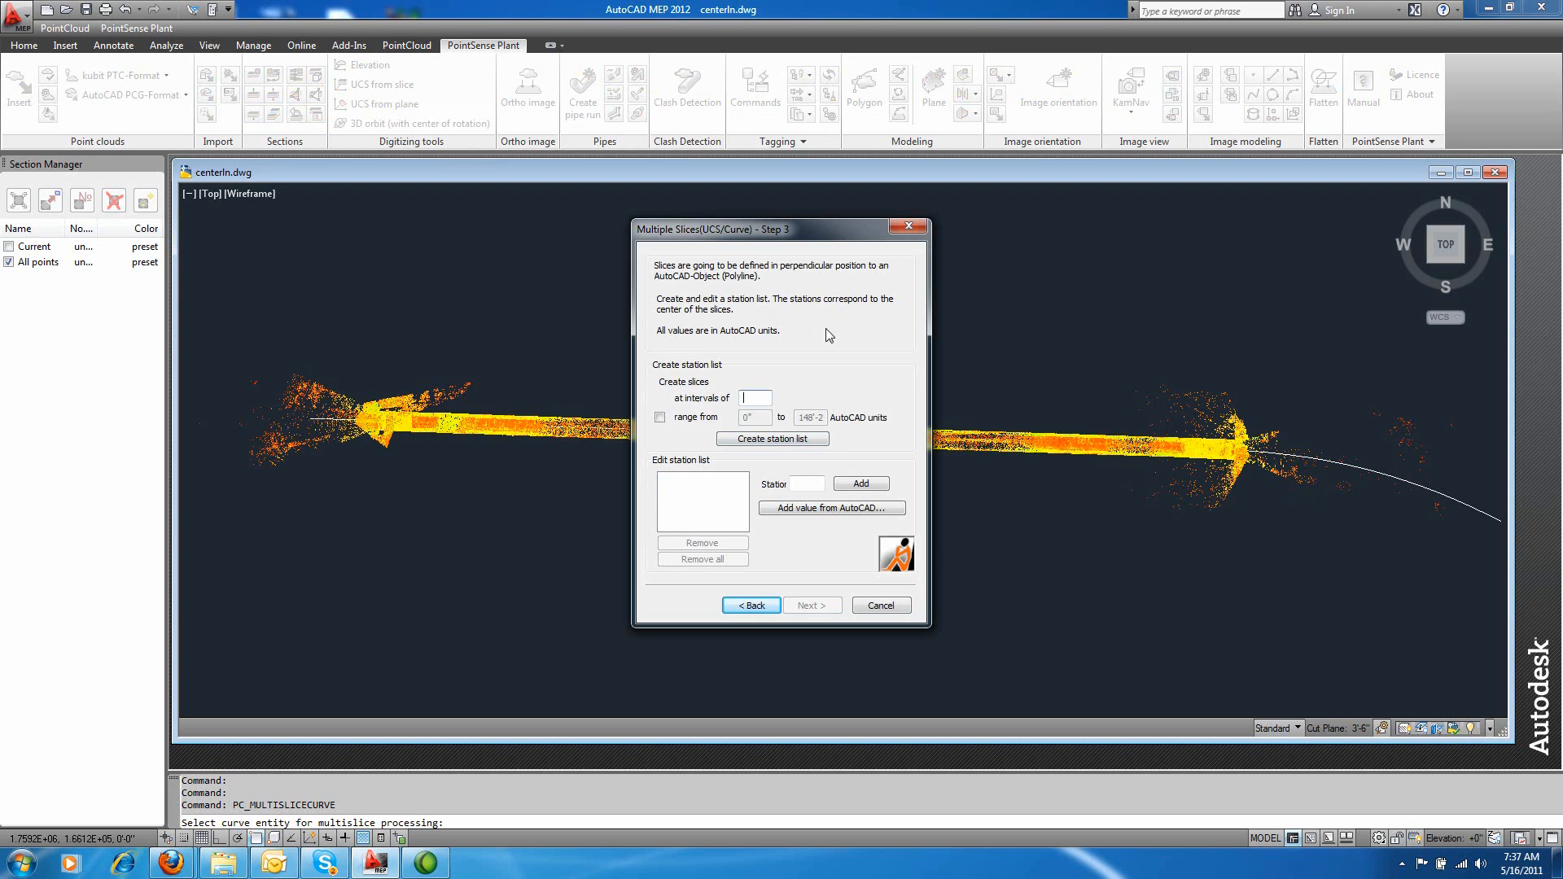
type("25")
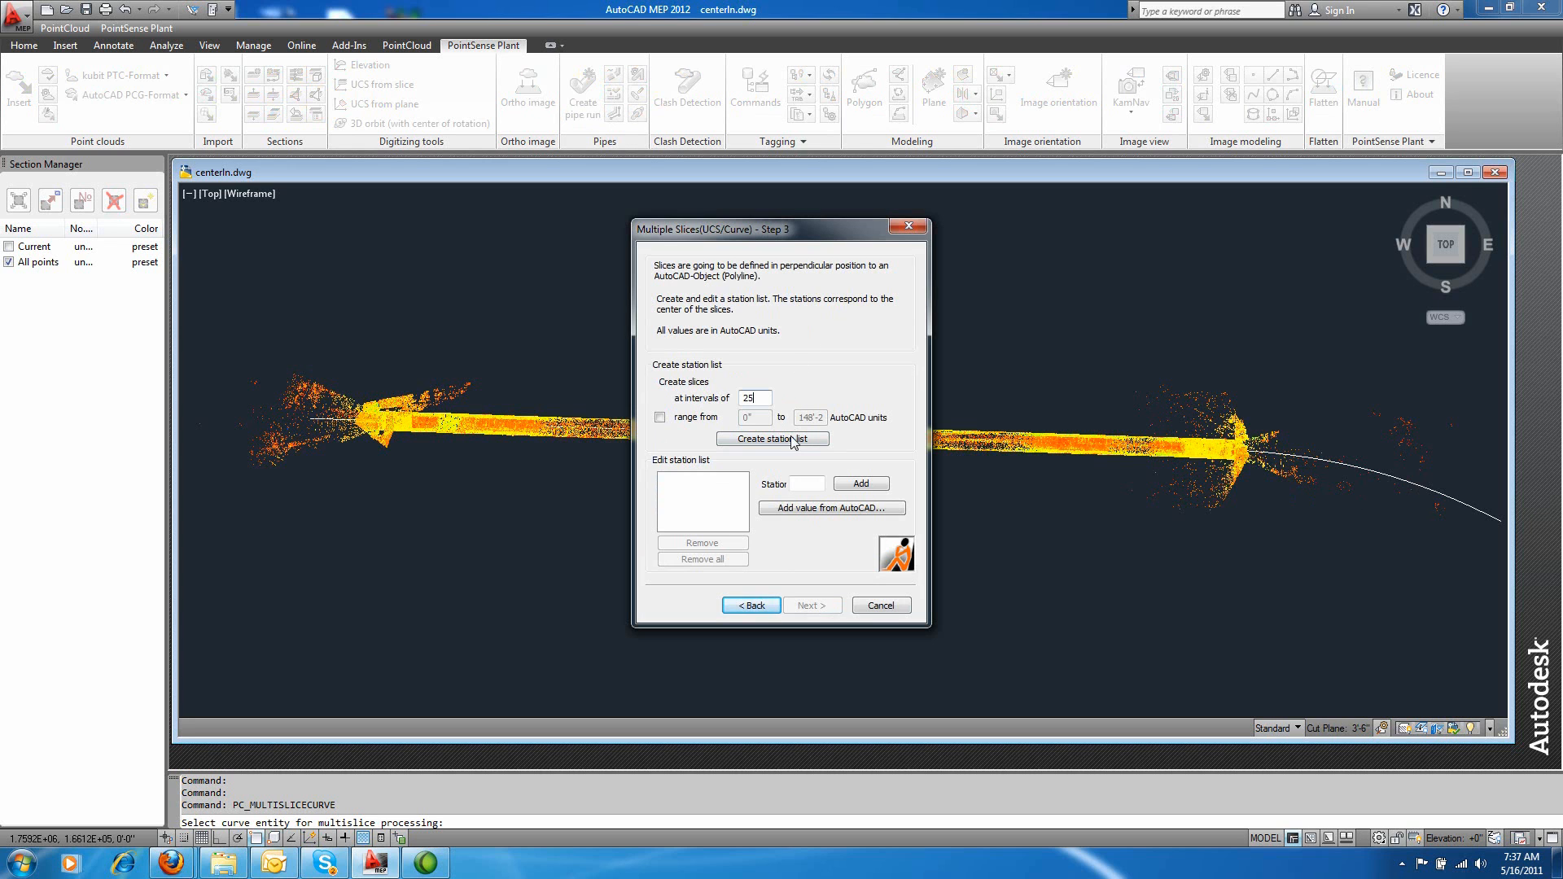
left_click(772, 439)
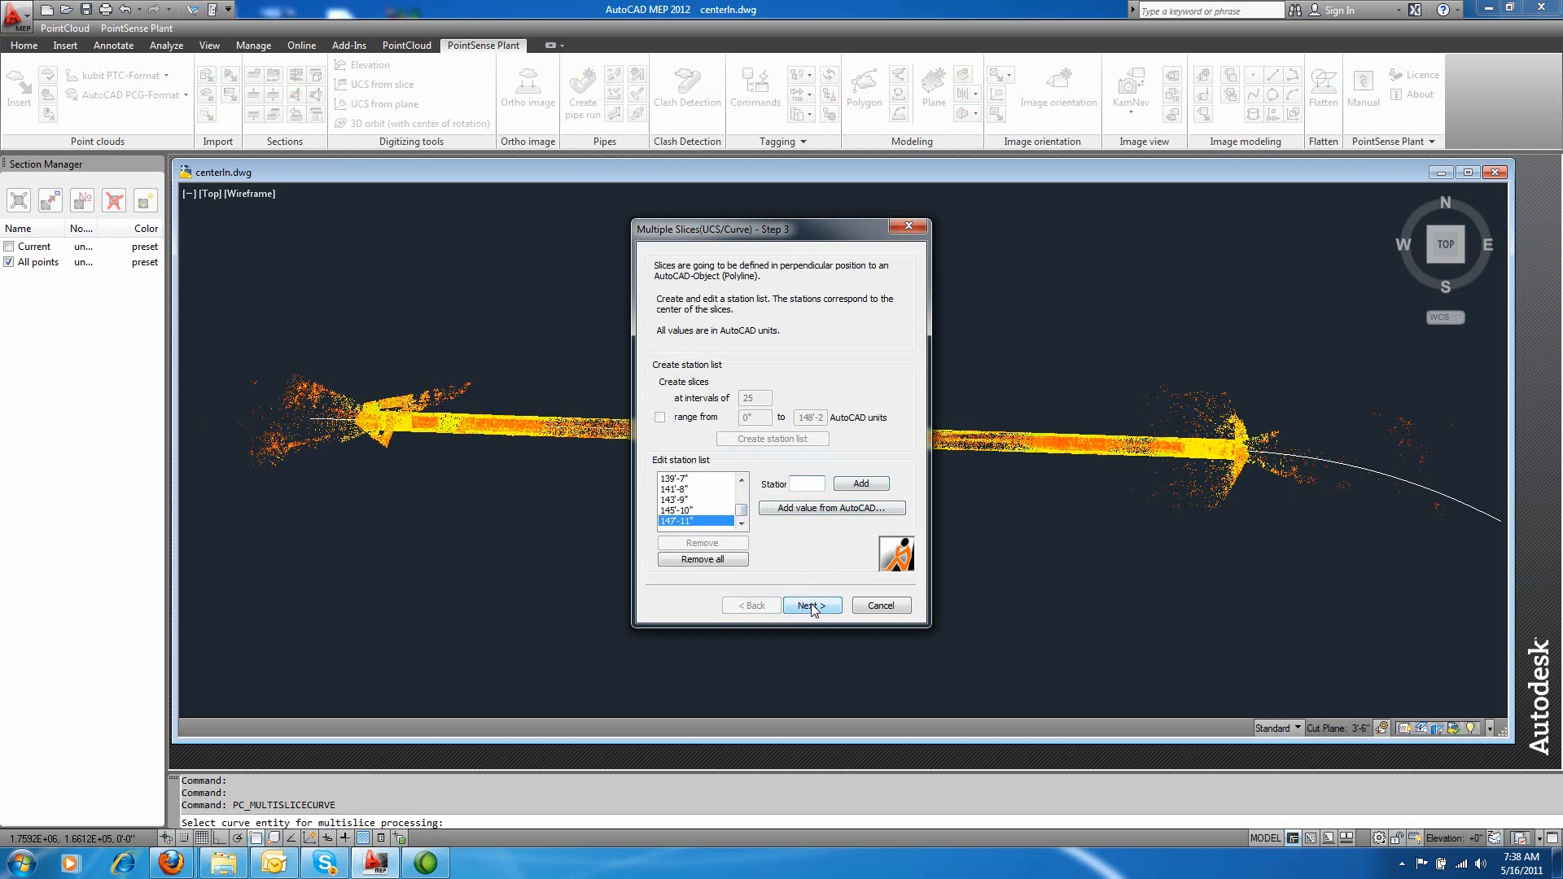
Step: Set slice thickness to 2" with Color slices checked, and create the slices
left_click(810, 605)
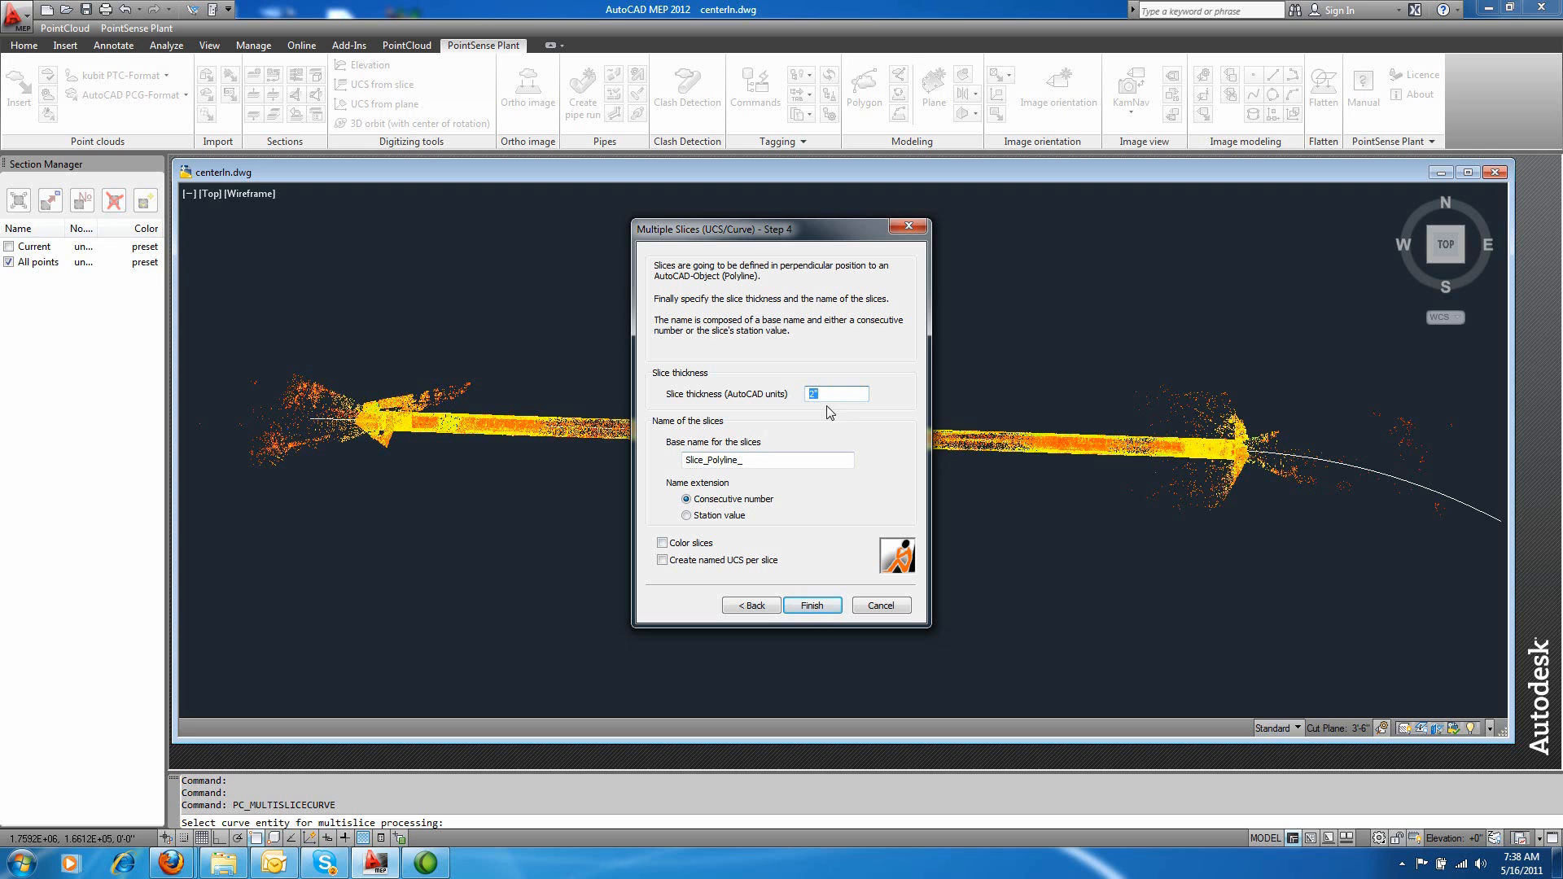
left_click(662, 542)
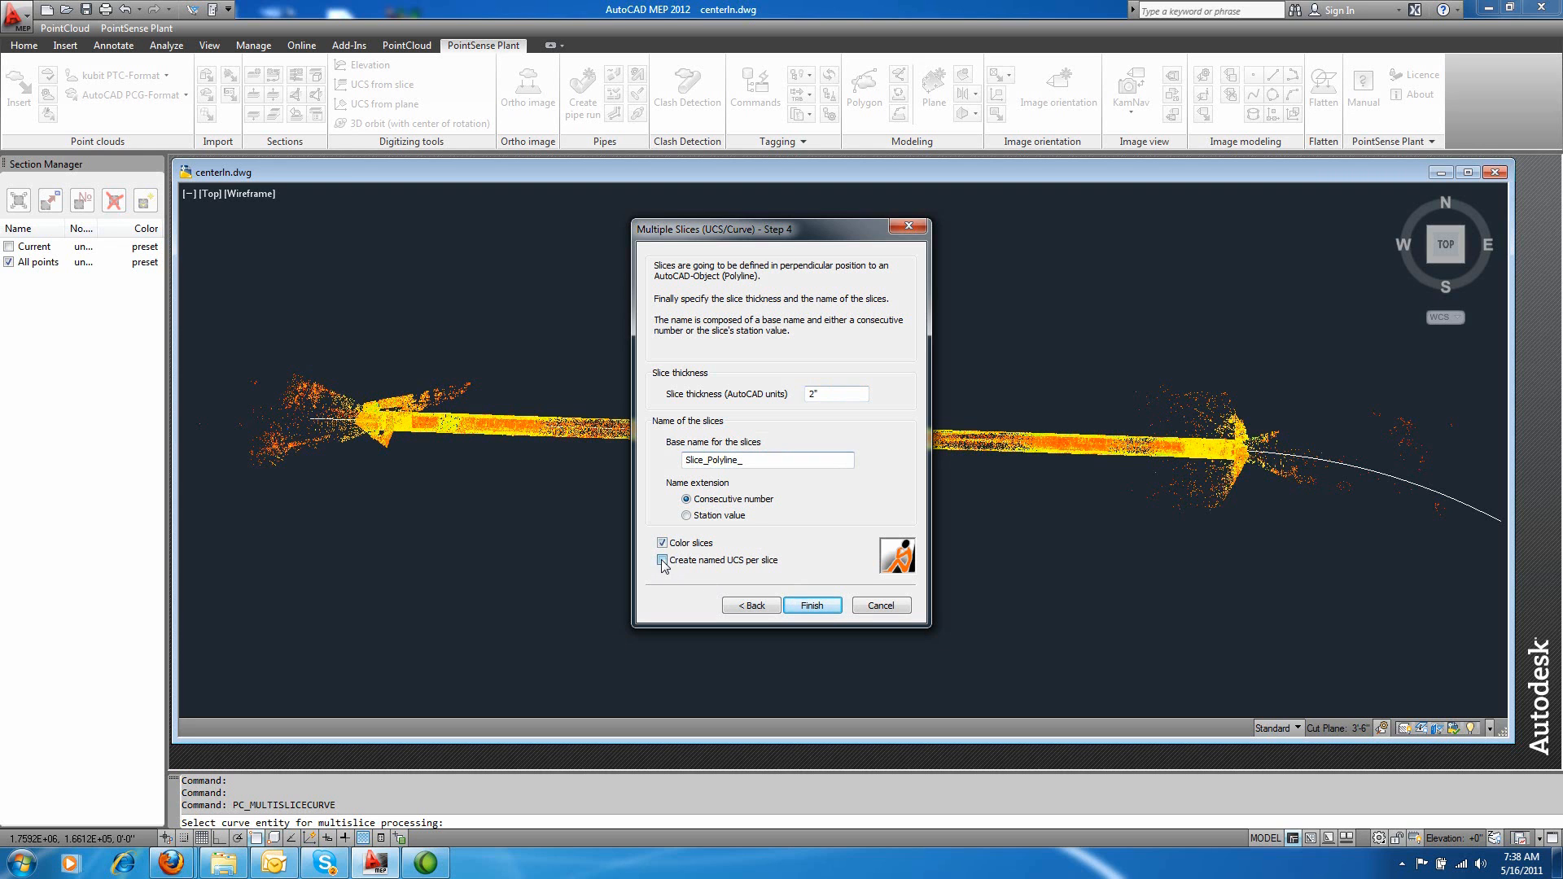
left_click(660, 560)
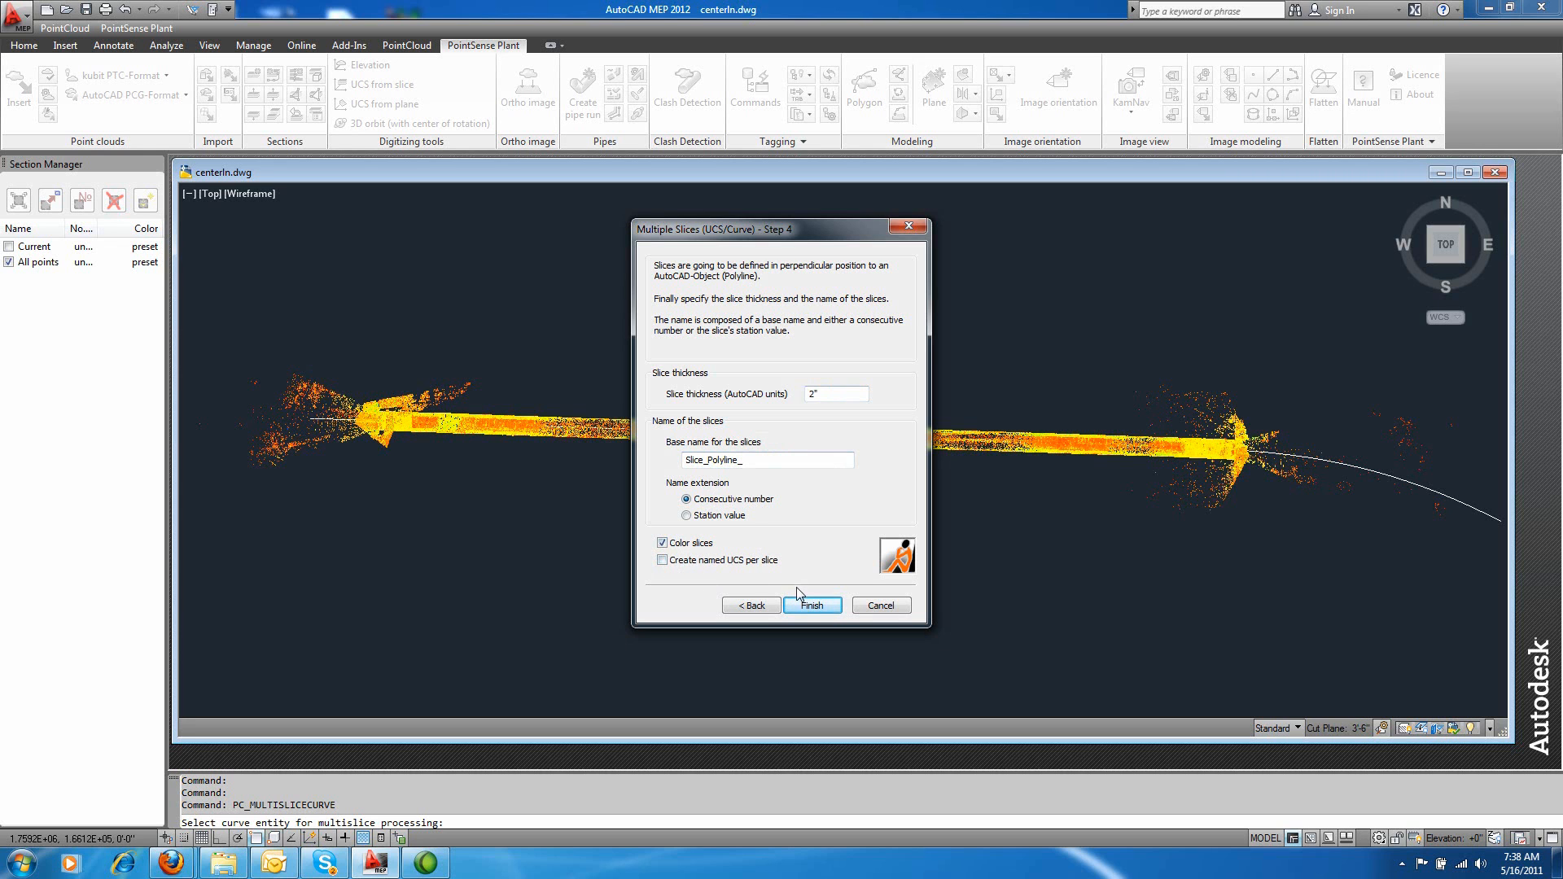
left_click(812, 605)
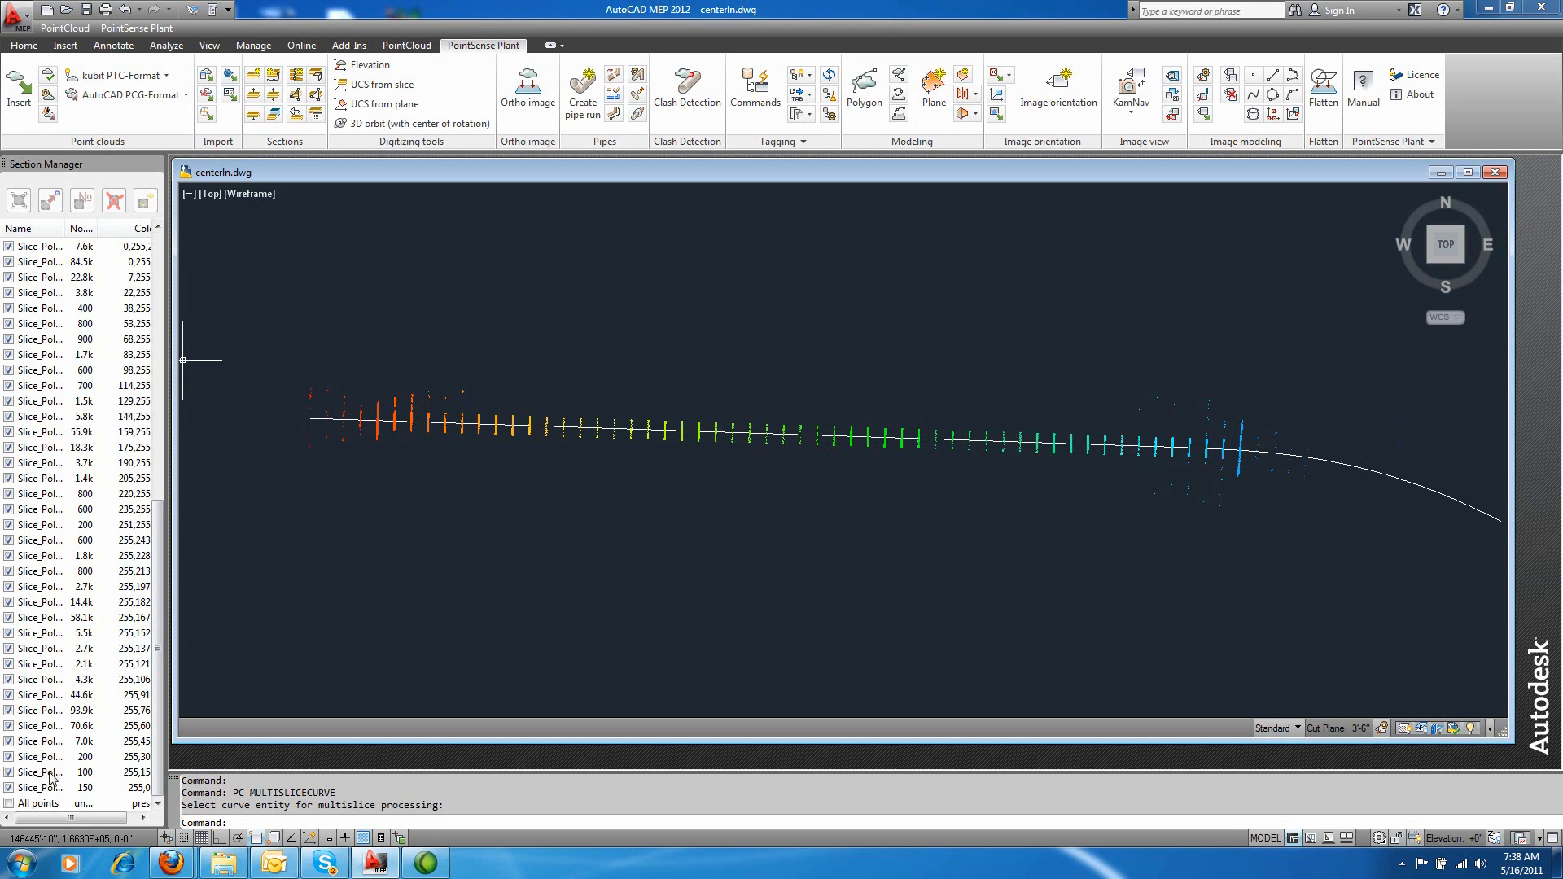
mouse_move(590, 410)
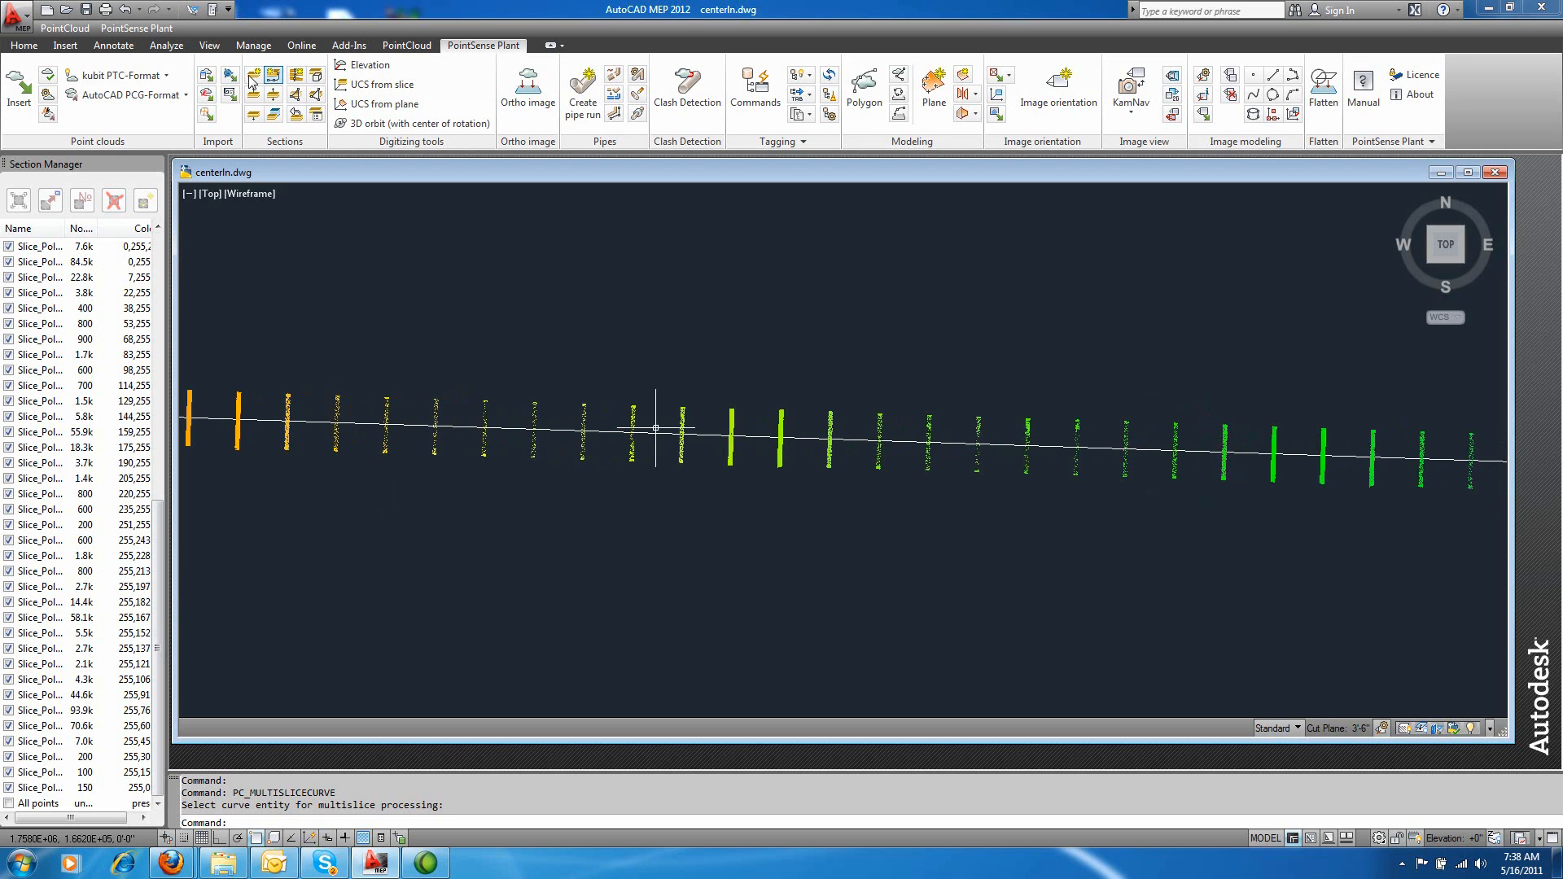
Step: Dimension the spacing between two neighbouring slices, about 23.20 units
left_click(113, 45)
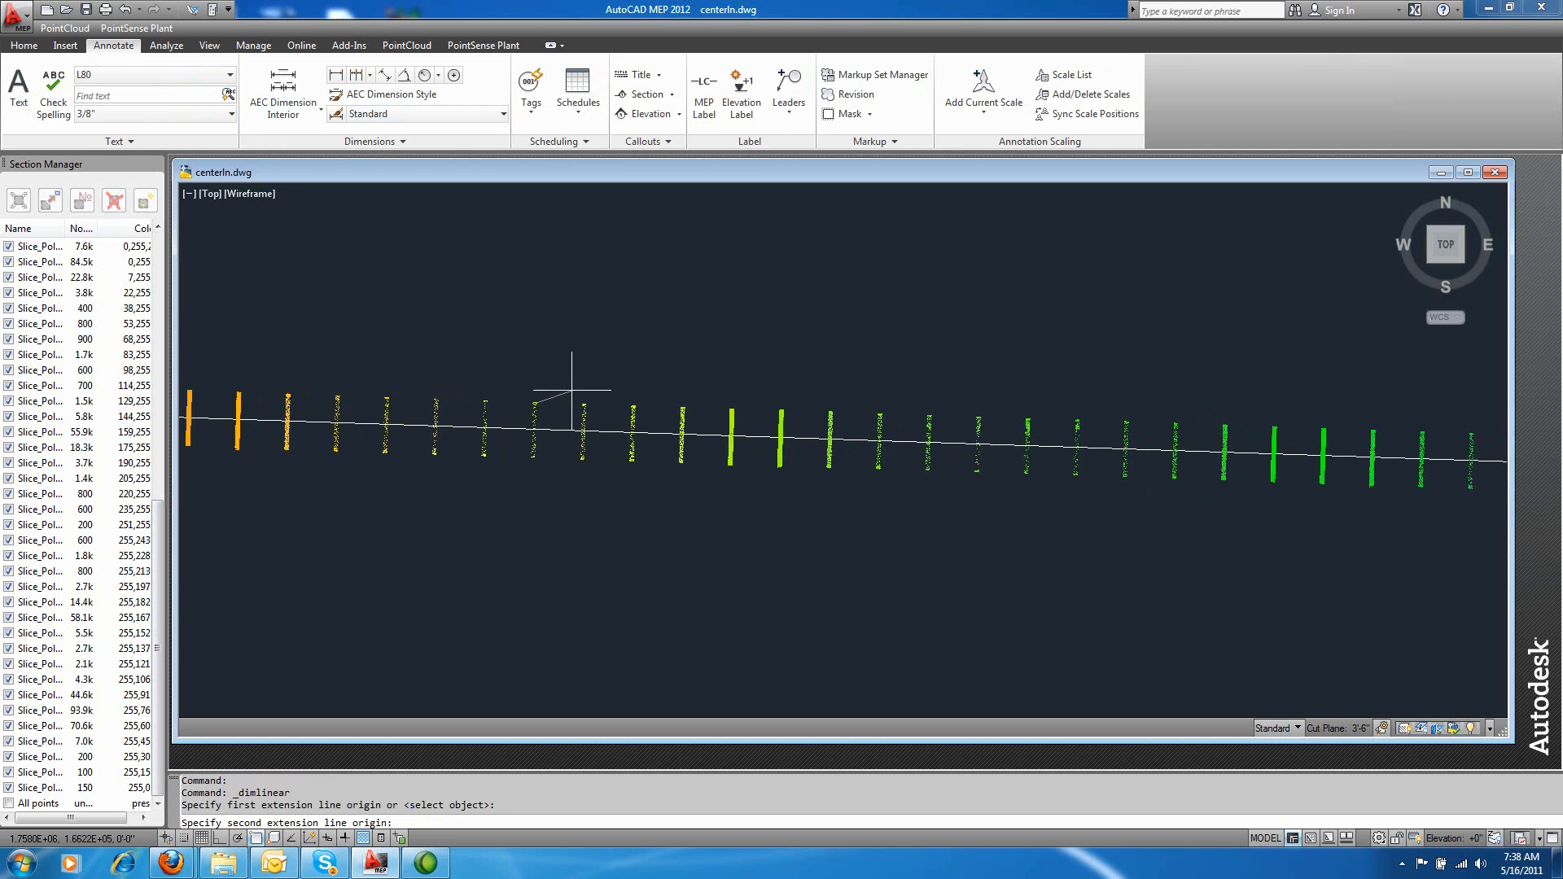
left_click(570, 387)
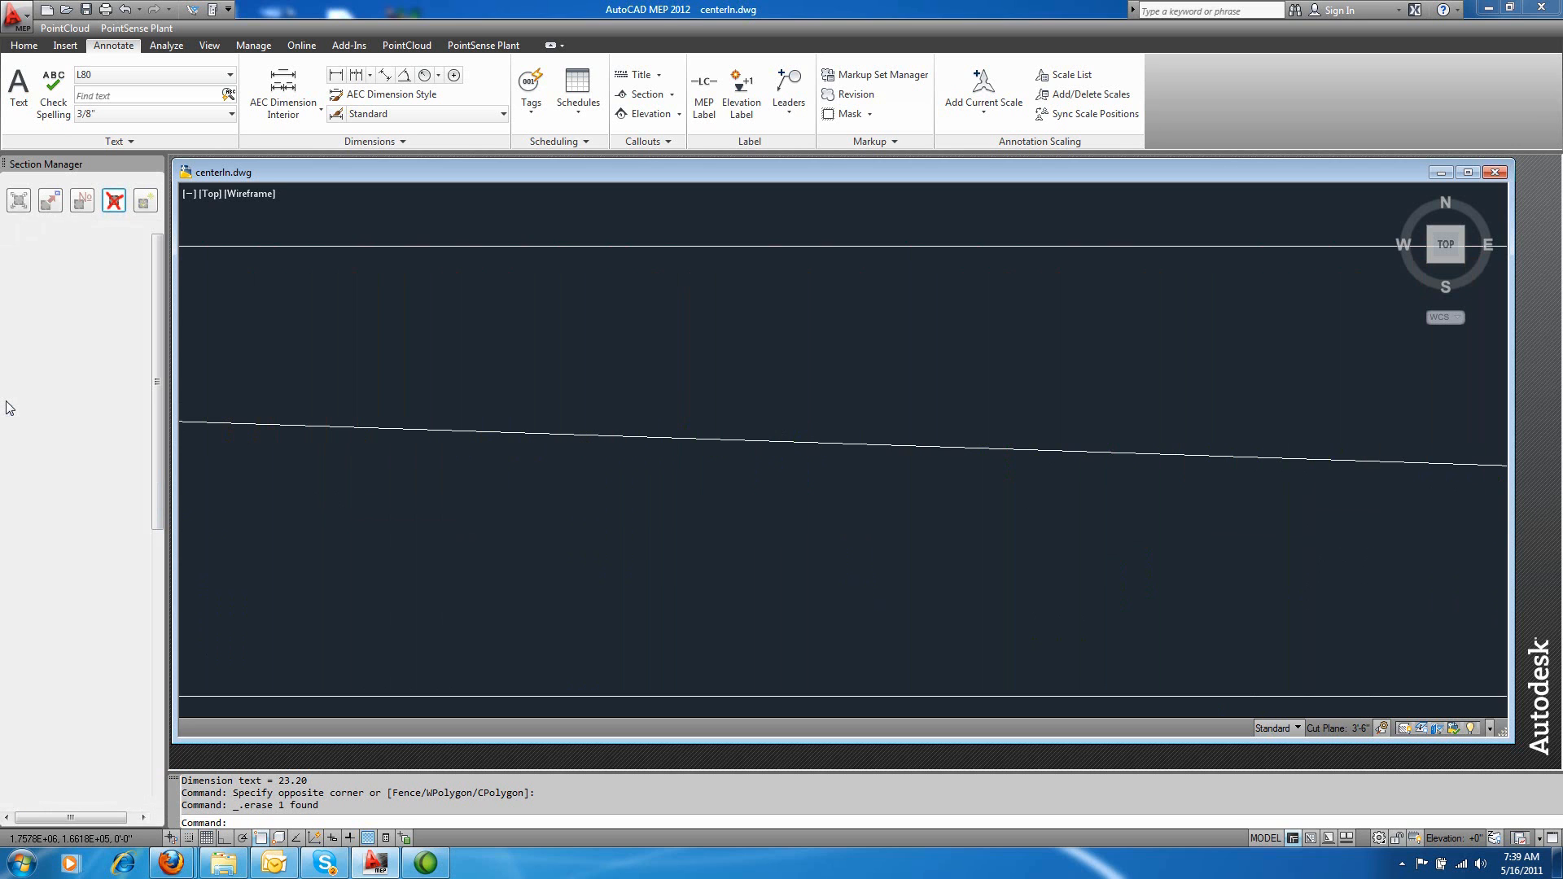
Step: Uncheck every slice in Section Manager except one
left_click(145, 200)
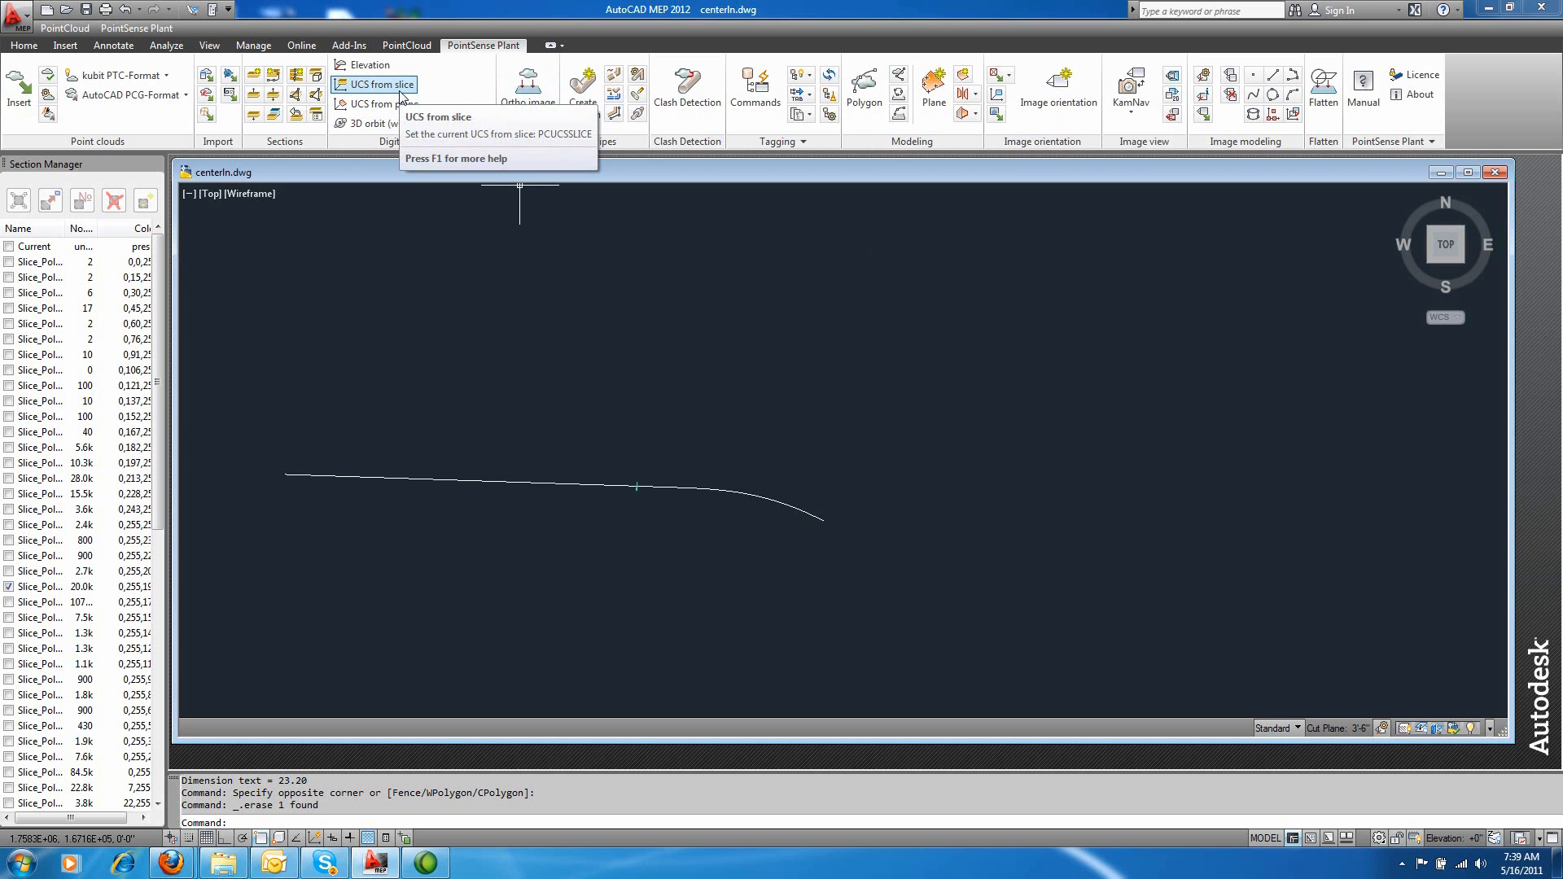
Step: Align the UCS to the shown slice and measure across the tunnel profile (23.68)
left_click(373, 84)
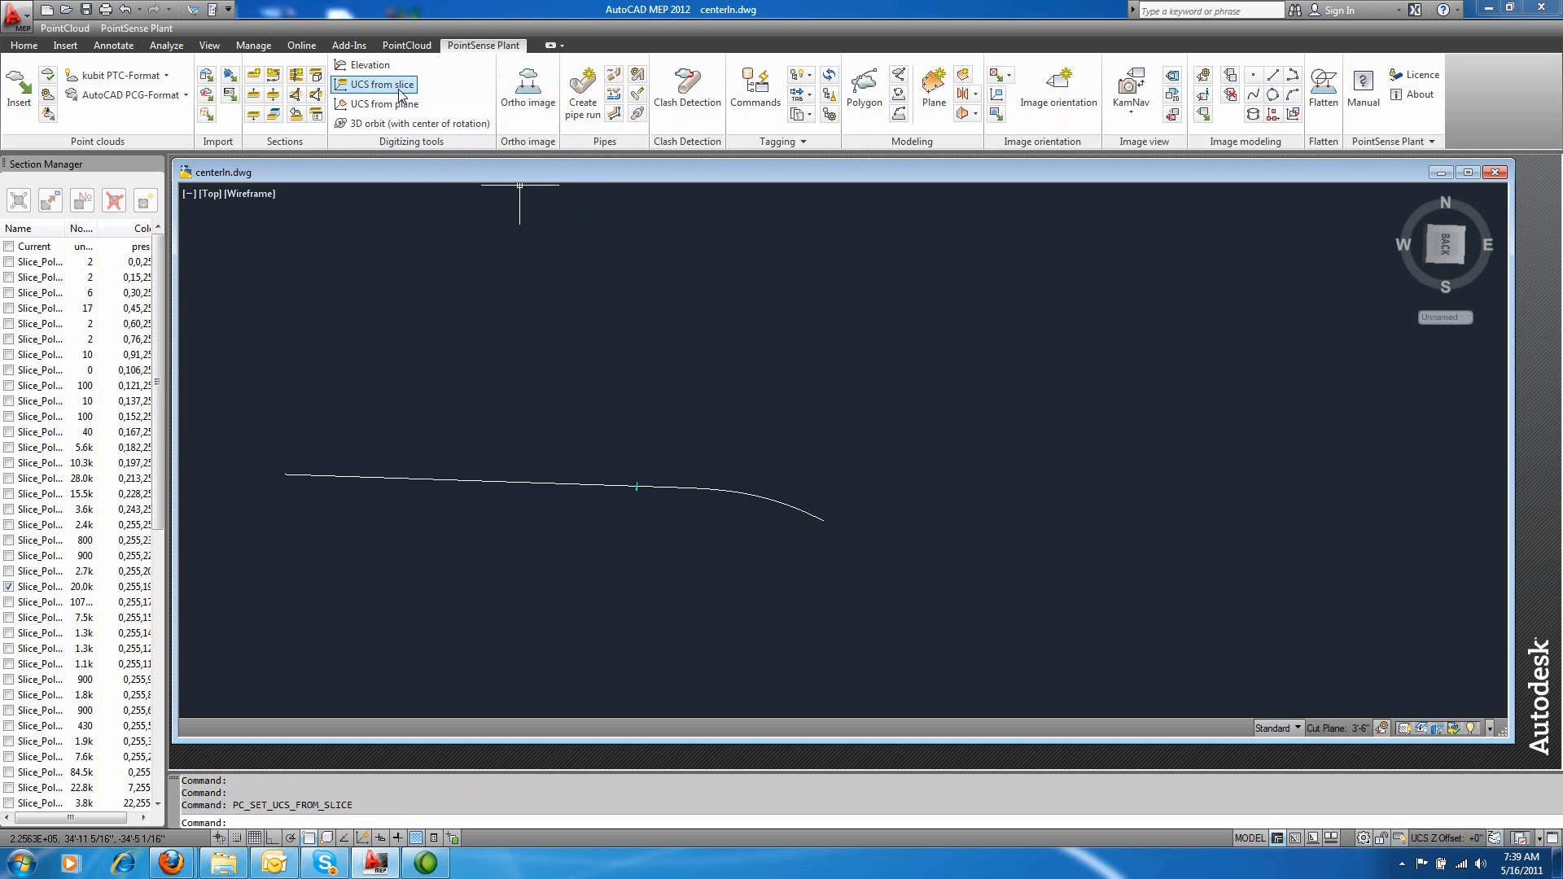
mouse_move(653, 279)
type("plan")
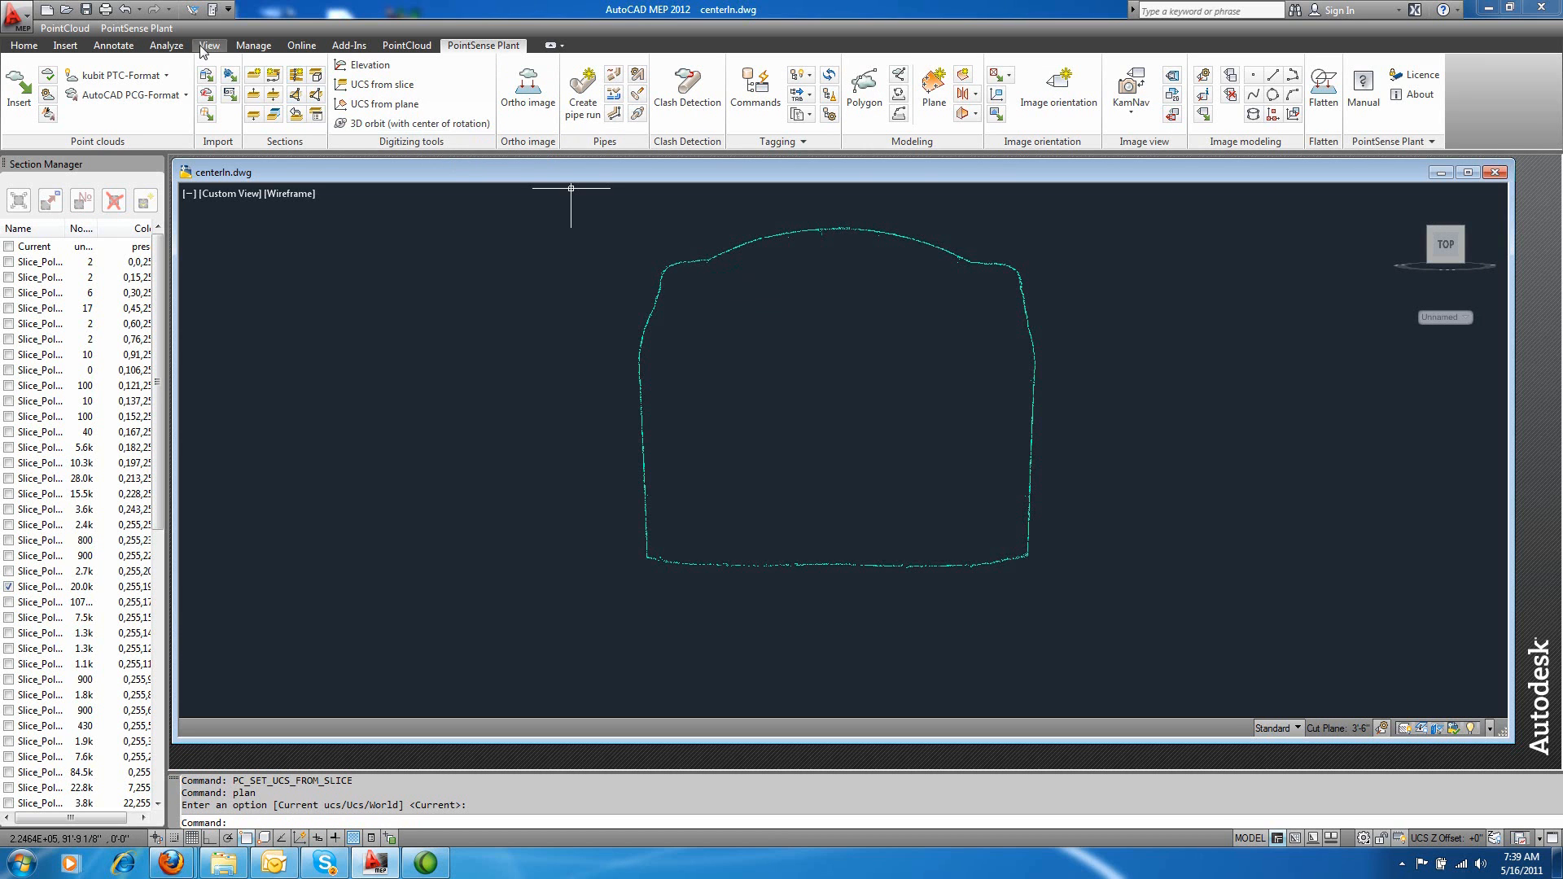
left_click(112, 45)
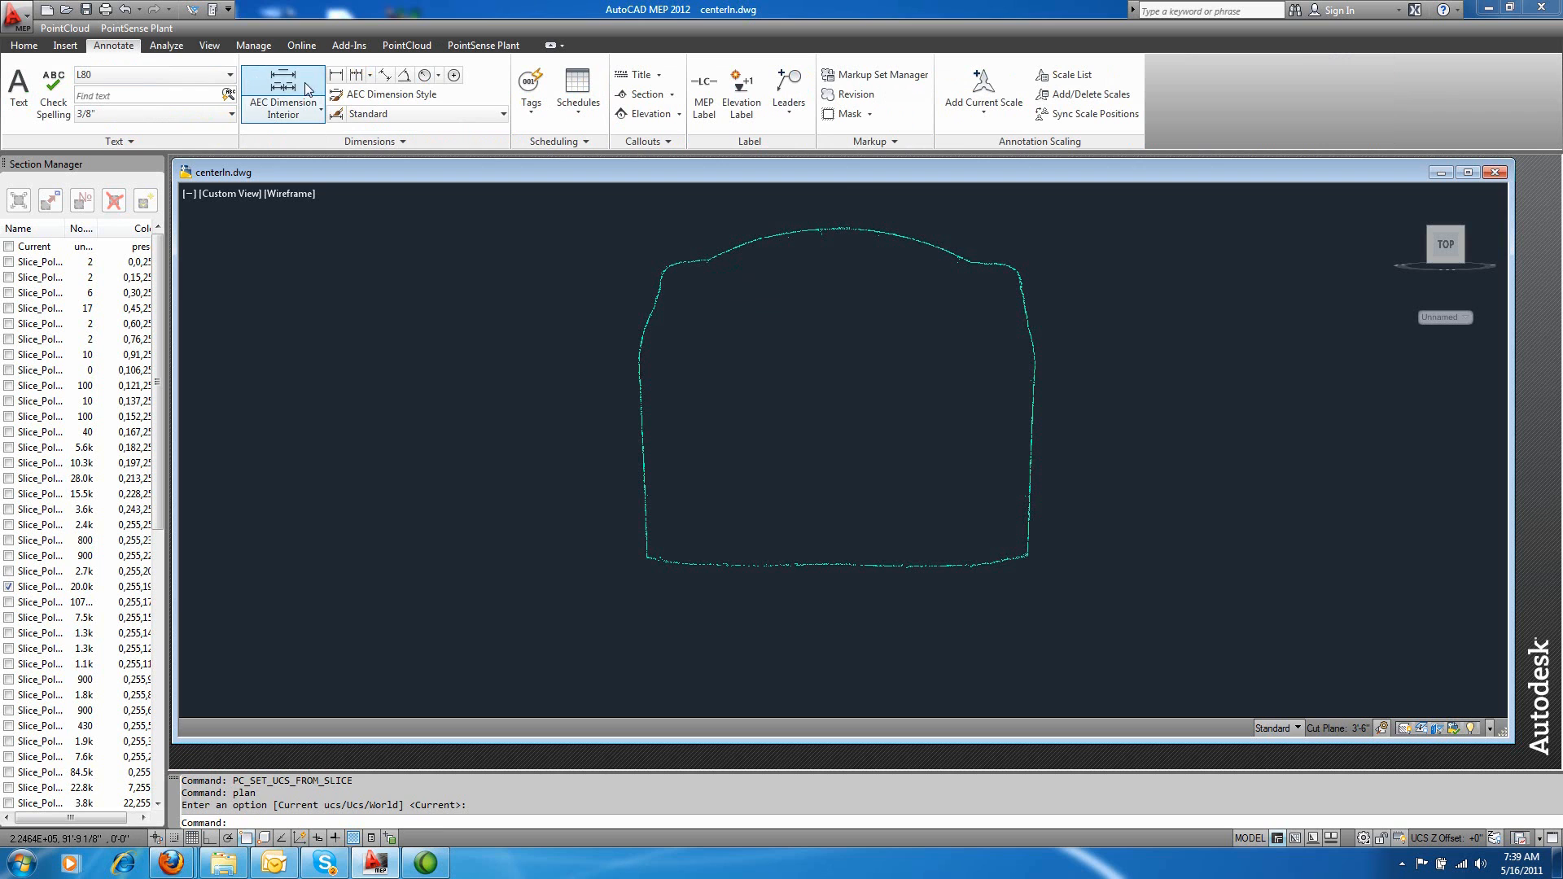
left_click(284, 90)
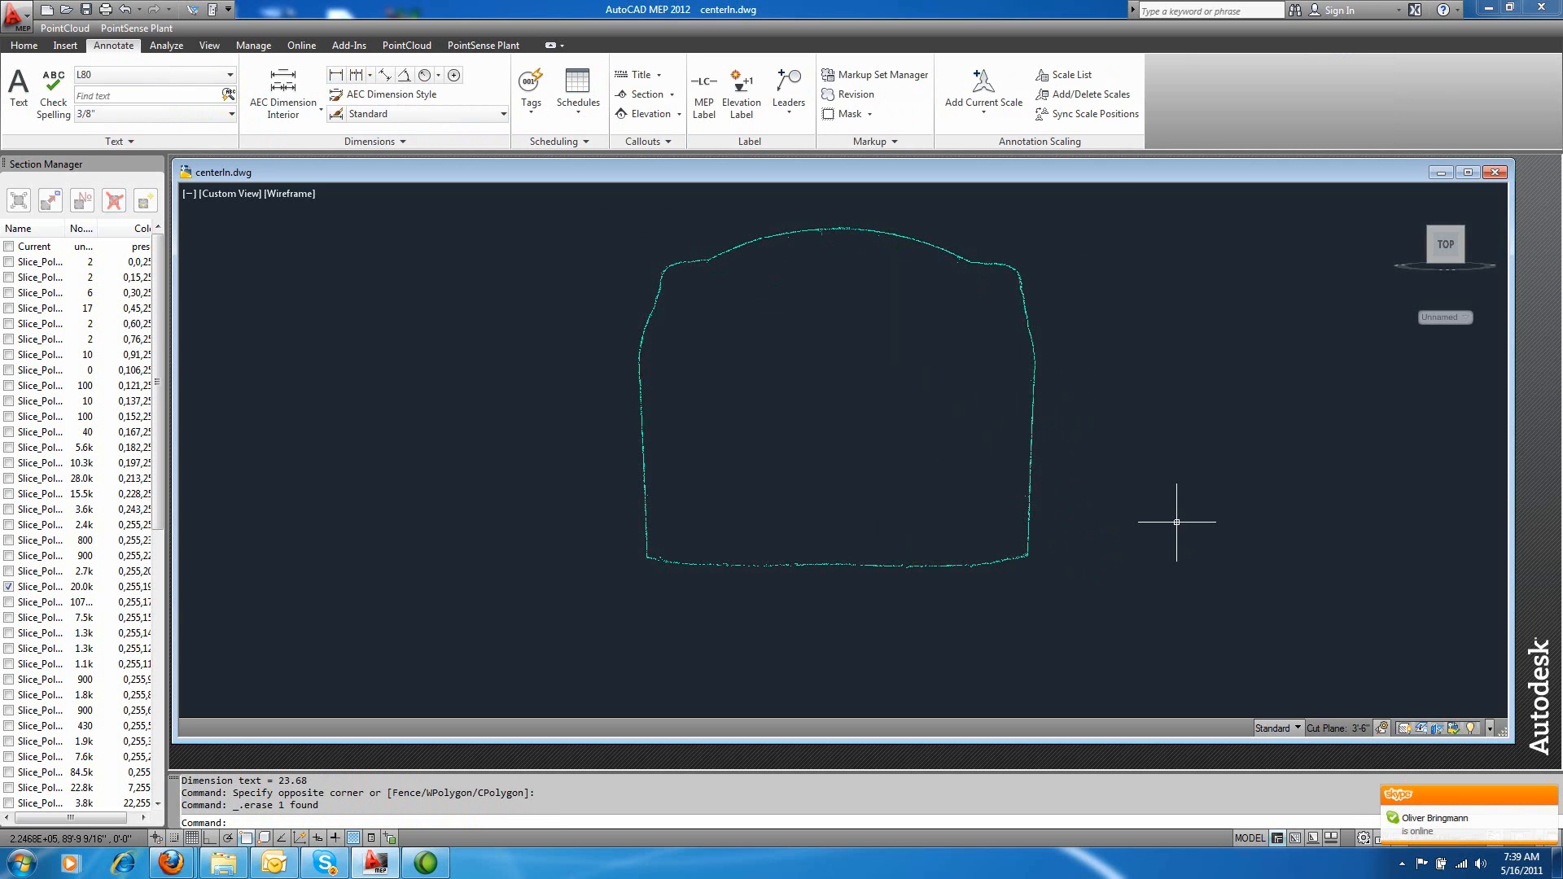
mouse_move(936, 692)
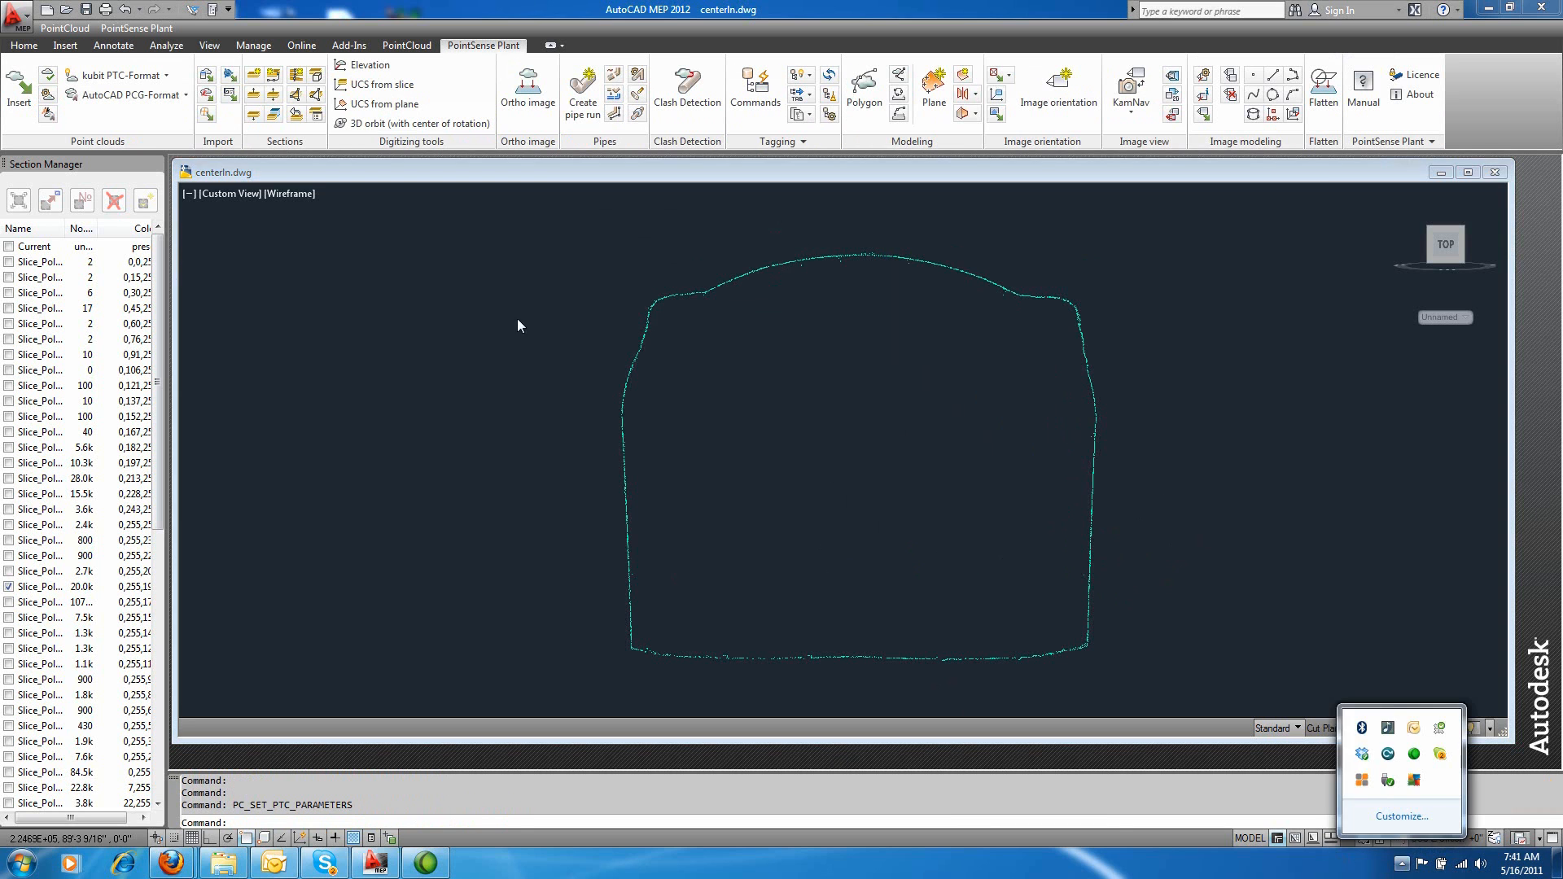
mouse_move(909, 226)
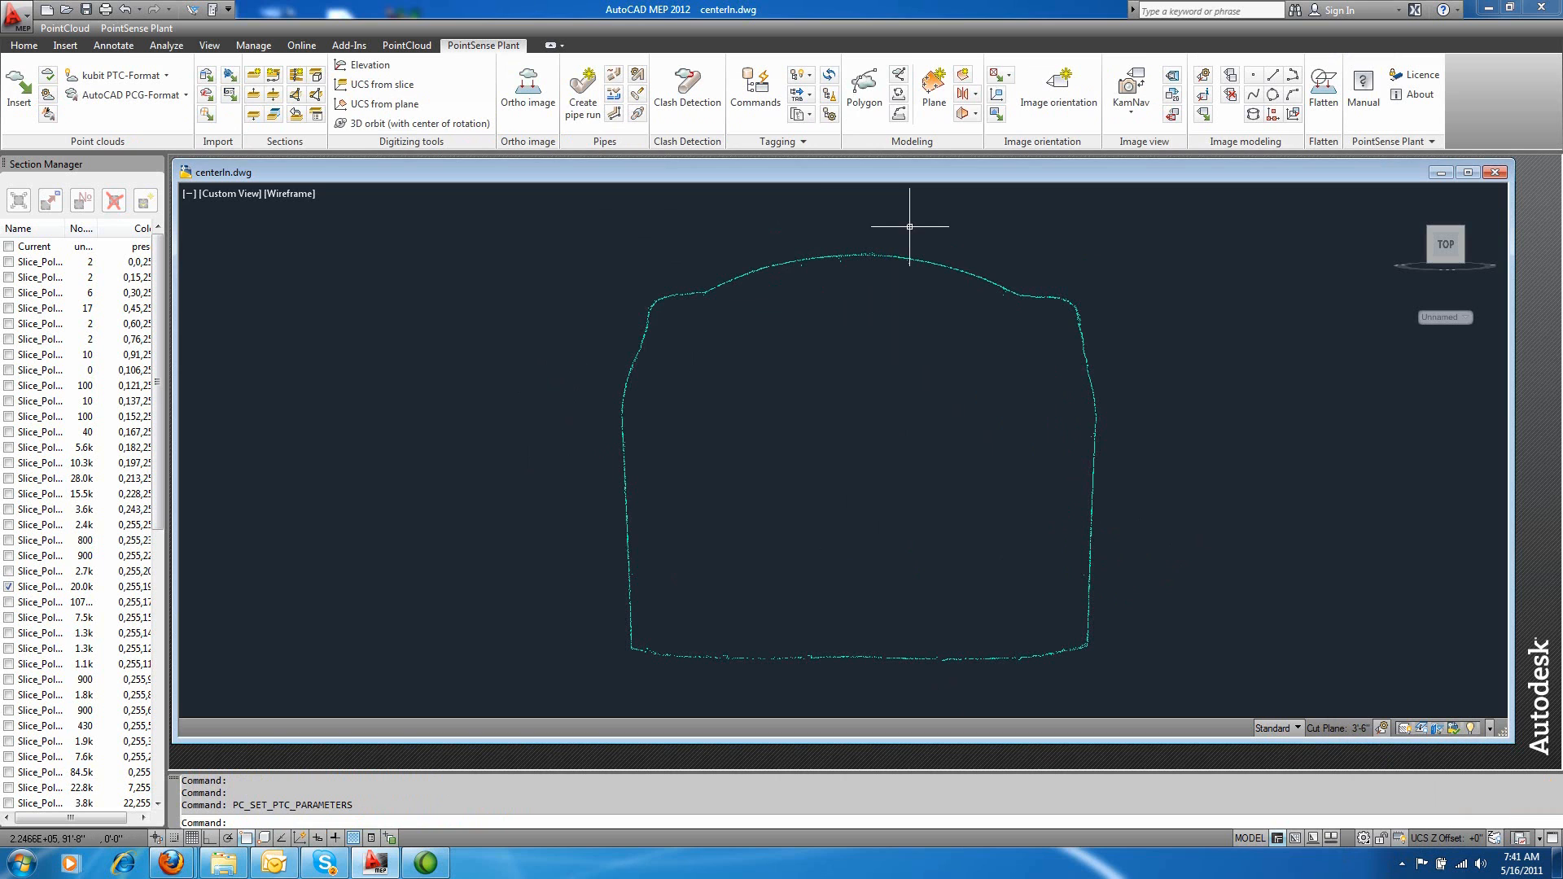
mouse_move(863, 88)
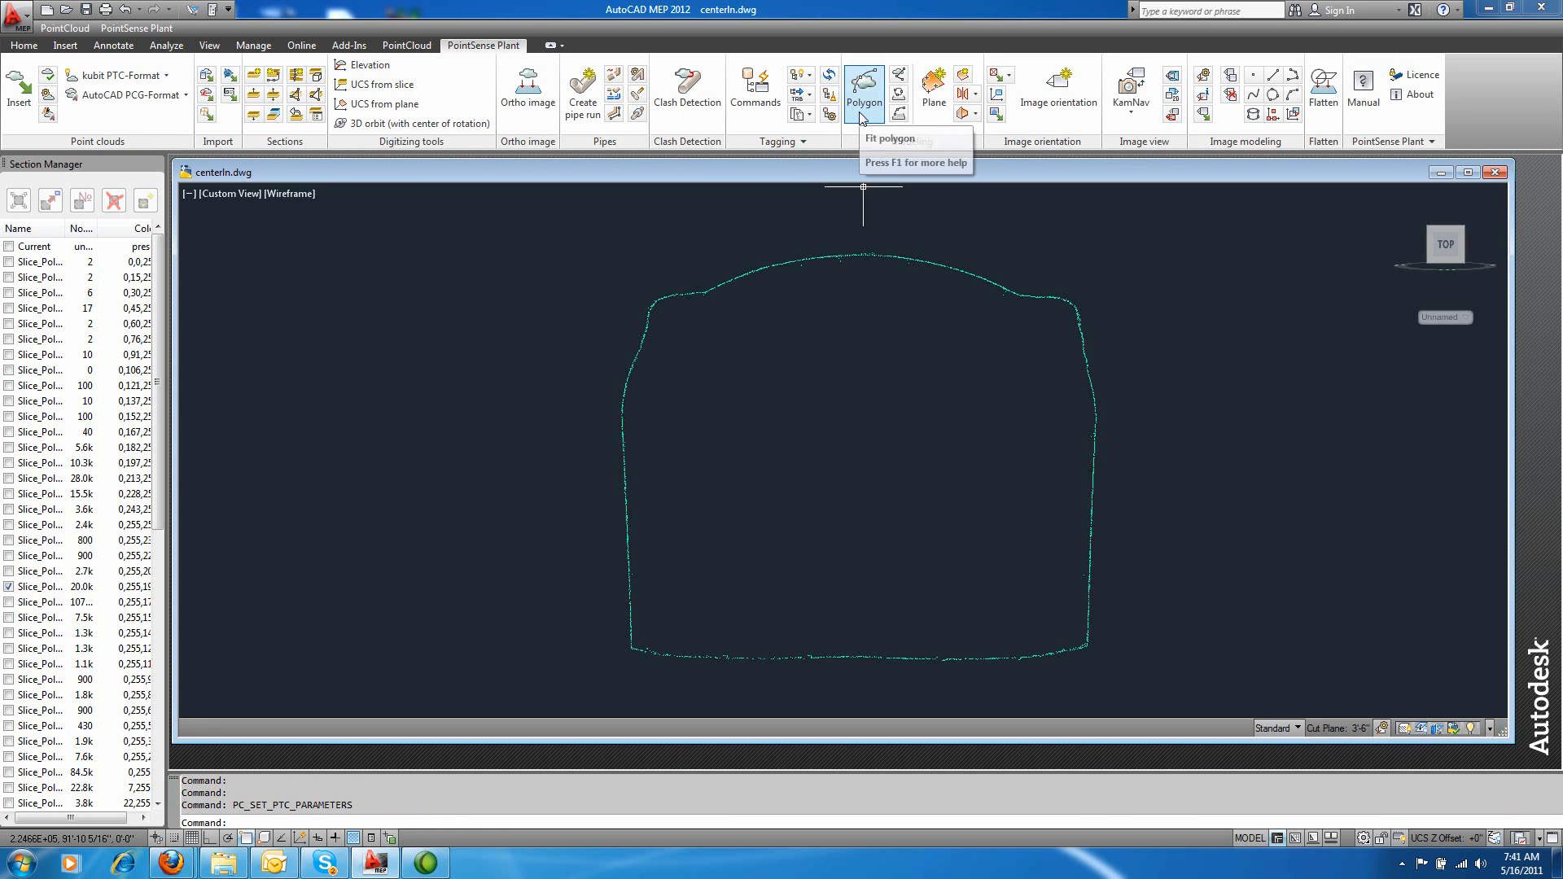
Step: Fit a polygon to the slice outline through the left wall, crown and upper-right corner
left_click(865, 88)
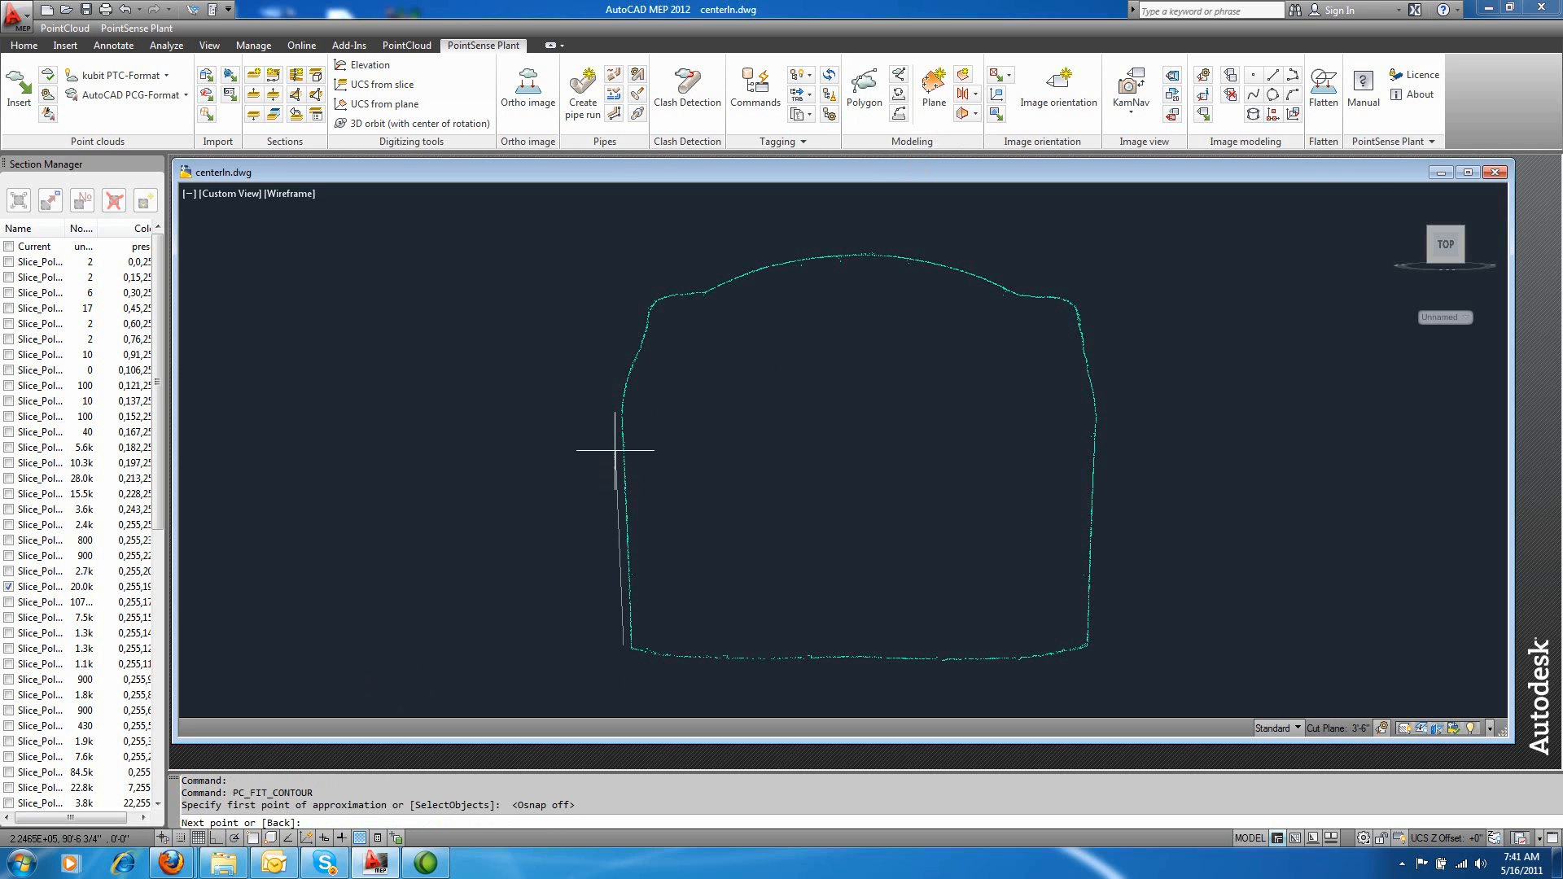
left_click(653, 296)
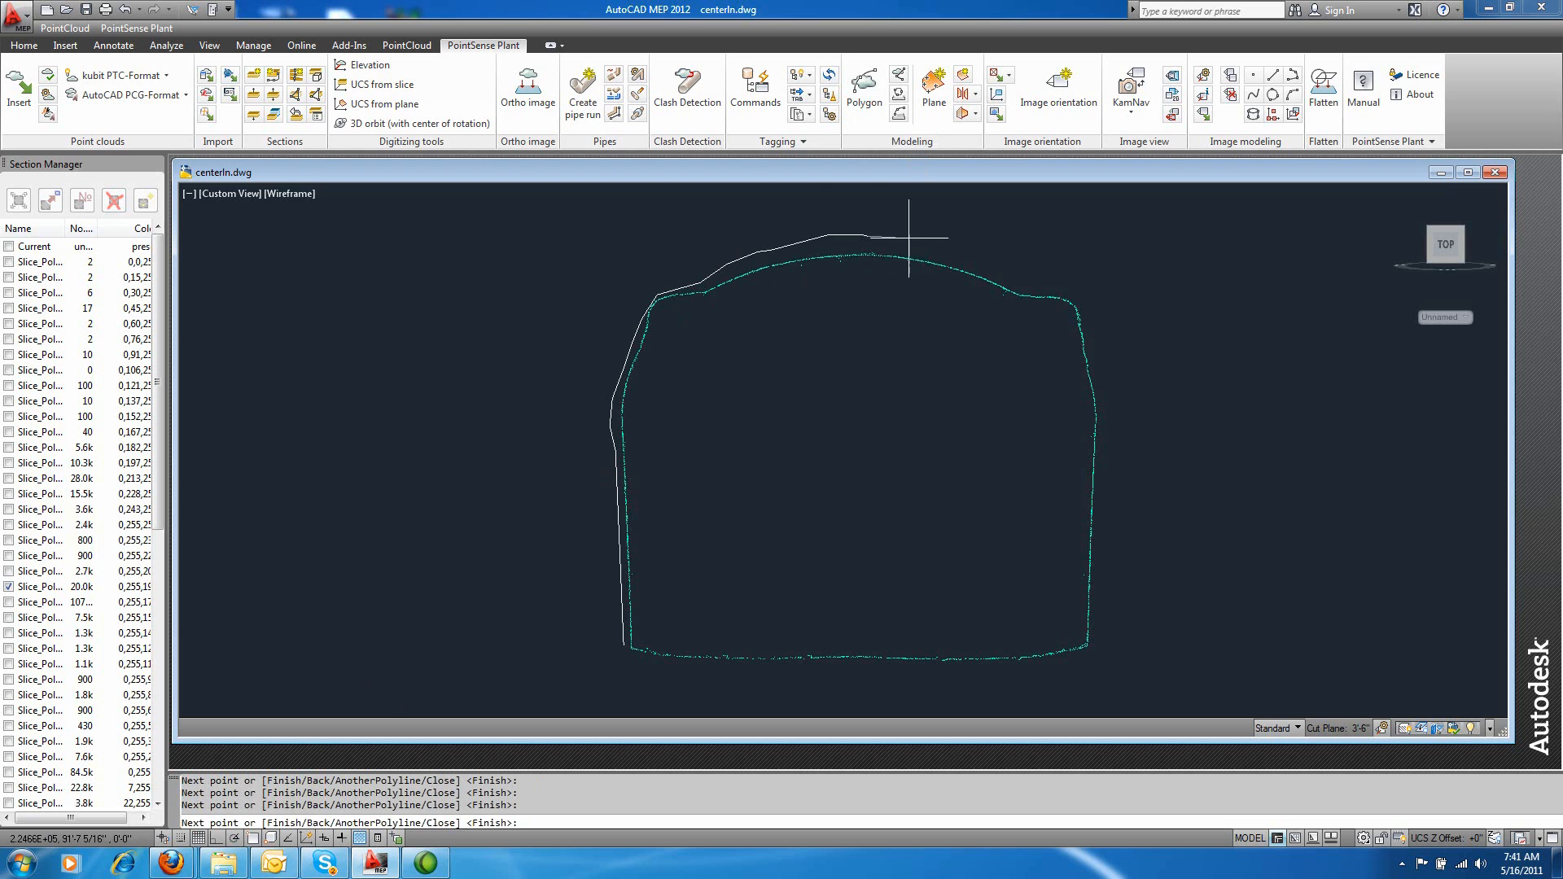
left_click(1049, 288)
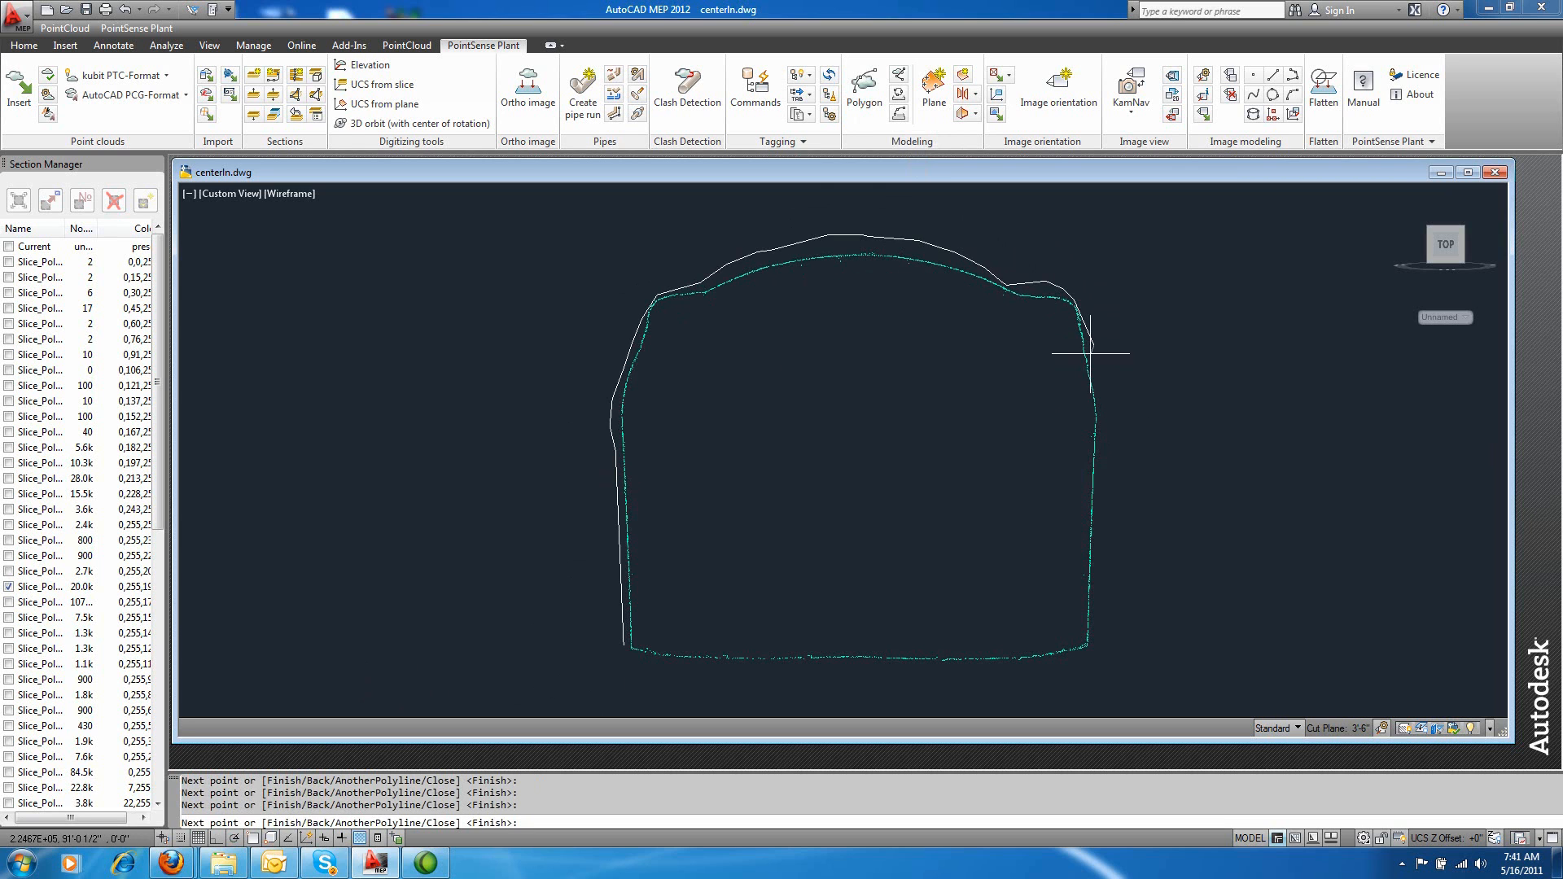
left_click(1076, 656)
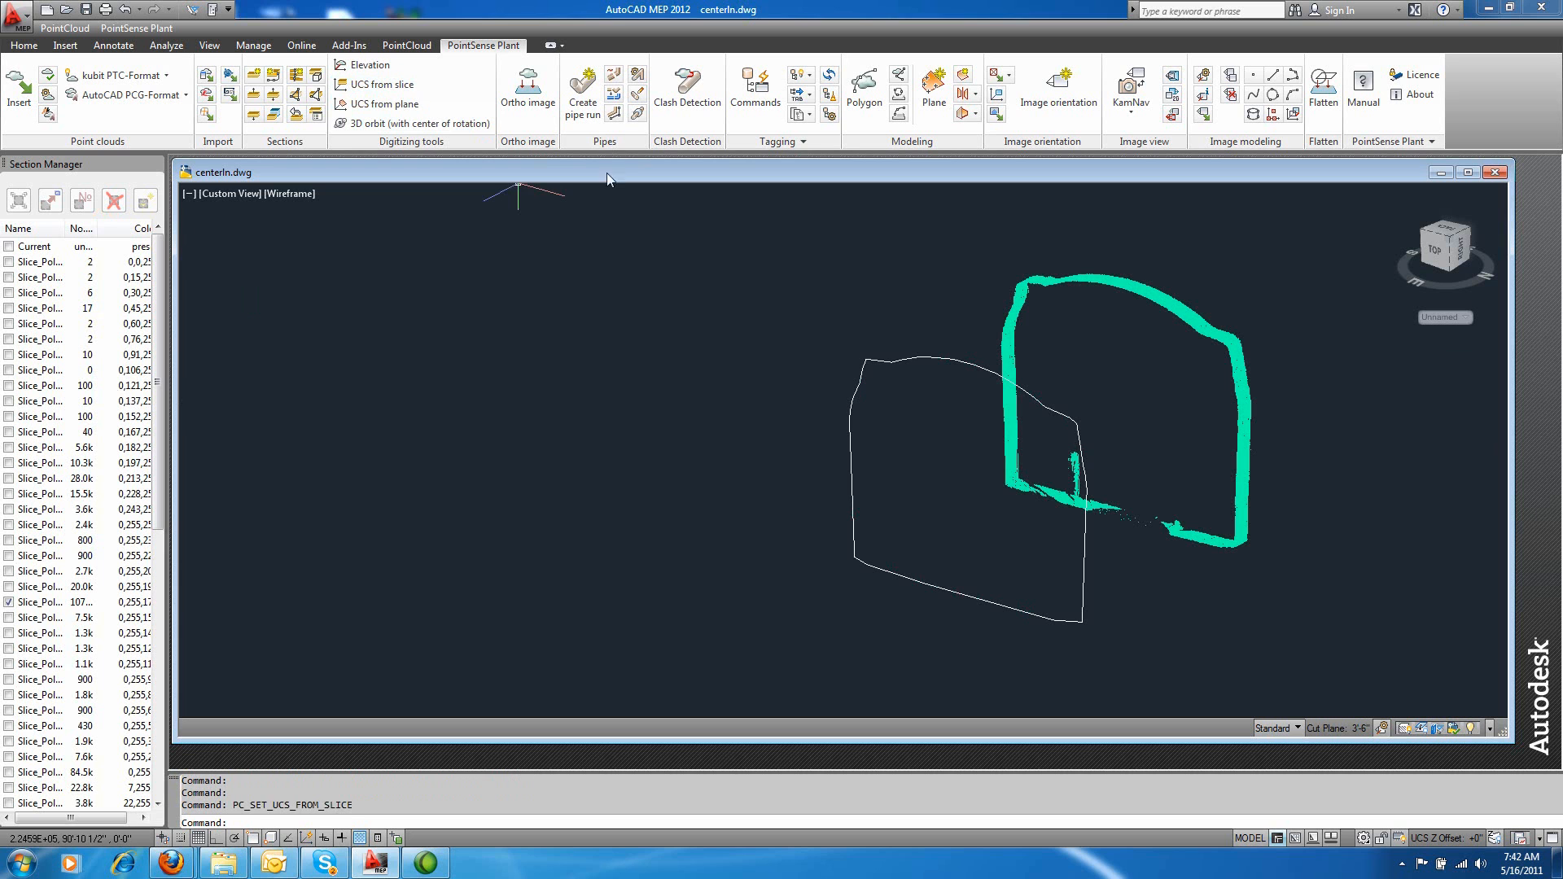
Step: Fit polygon outlines in the current UCS to two more tunnel slices
left_click(863, 88)
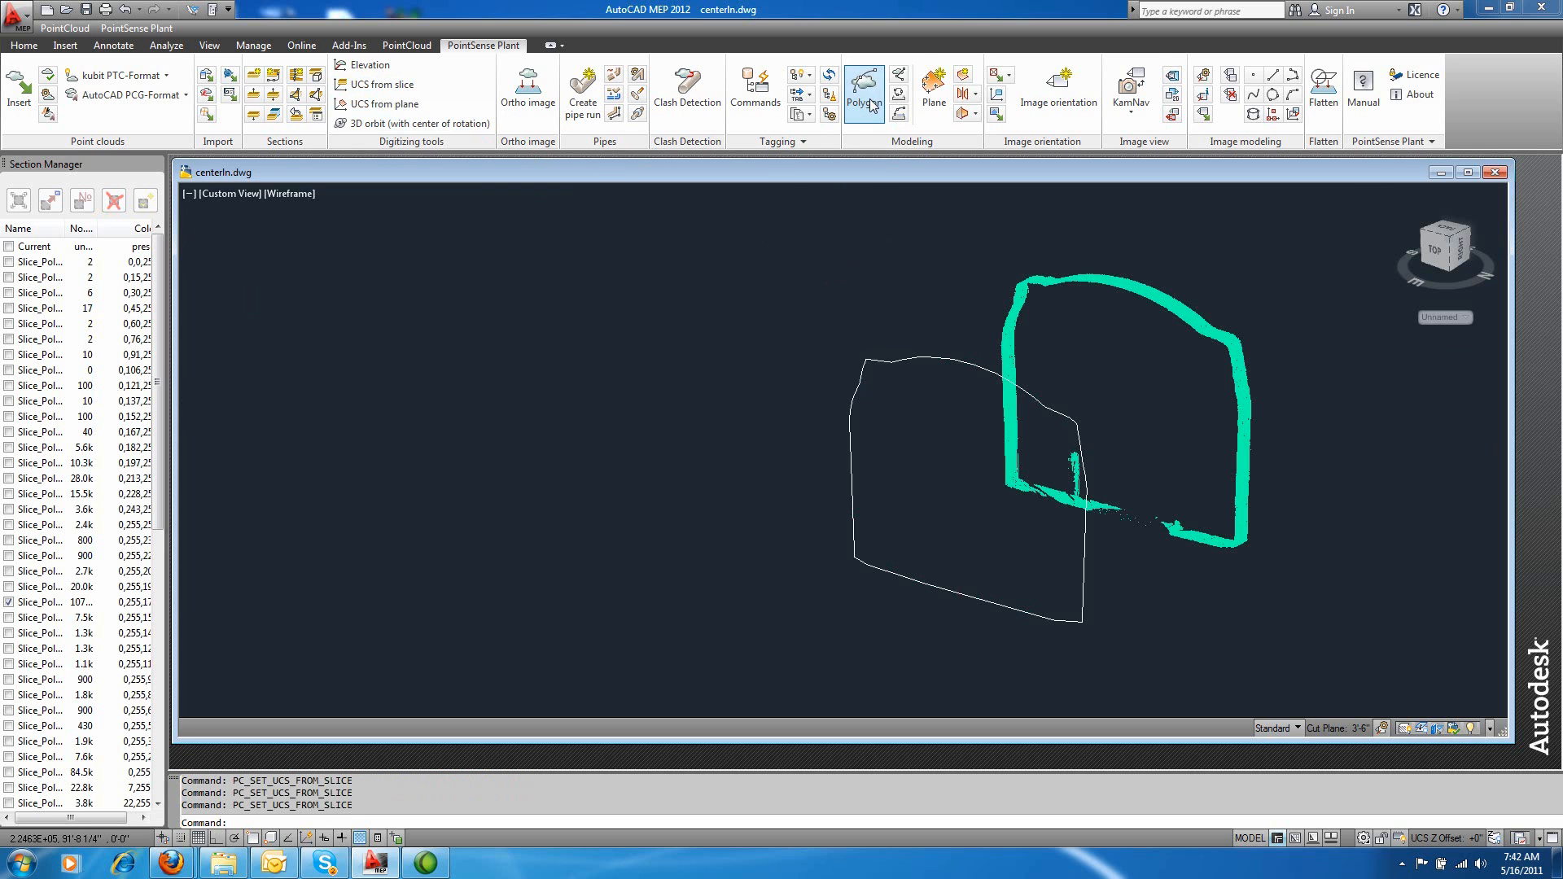
left_click(863, 88)
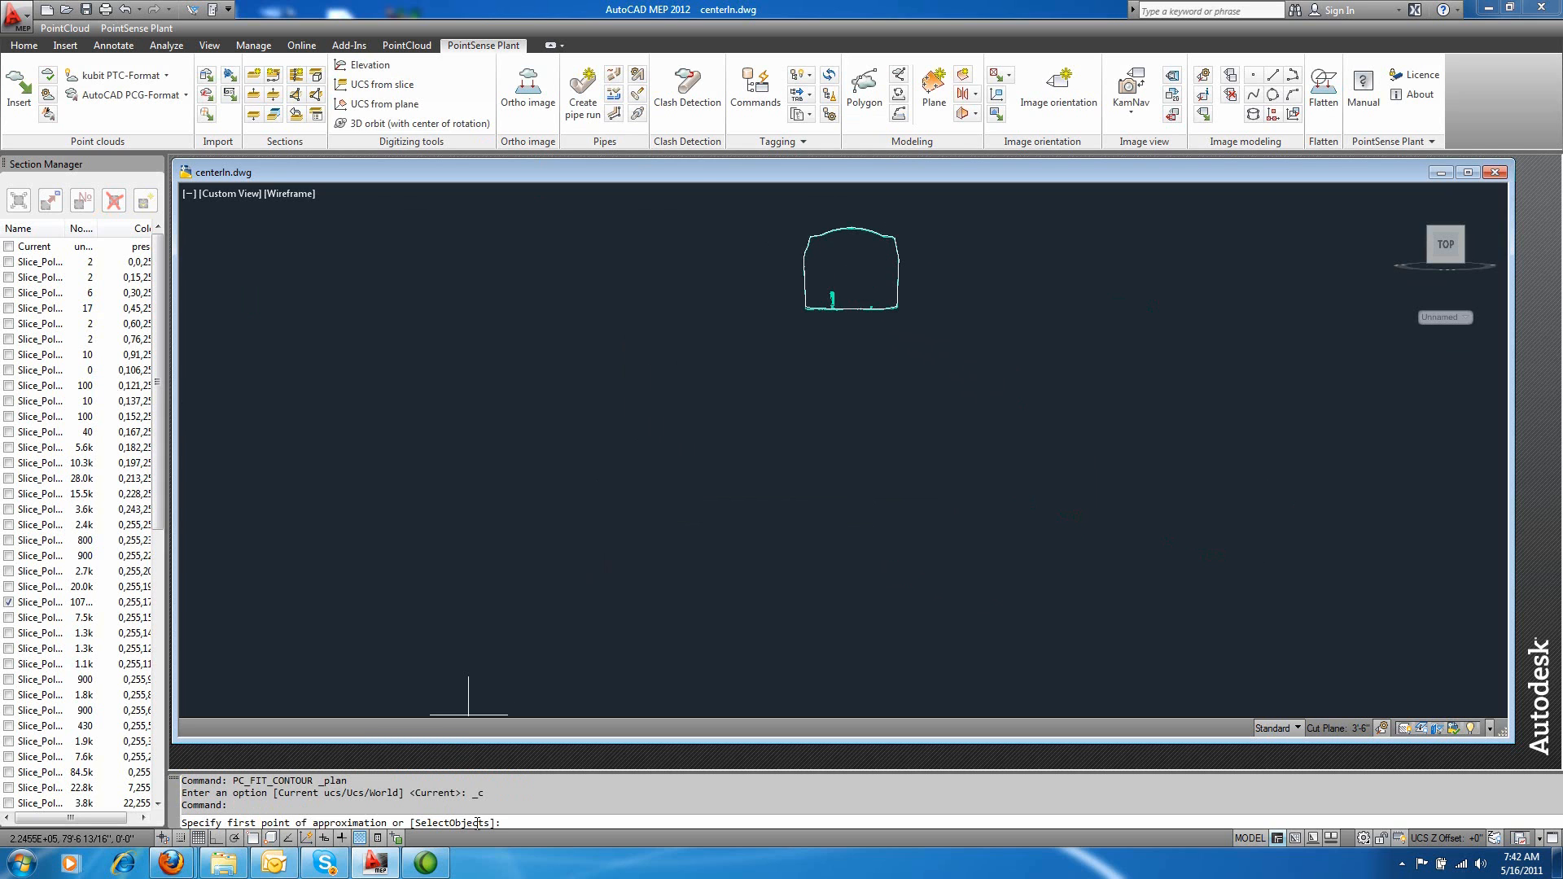
type("s")
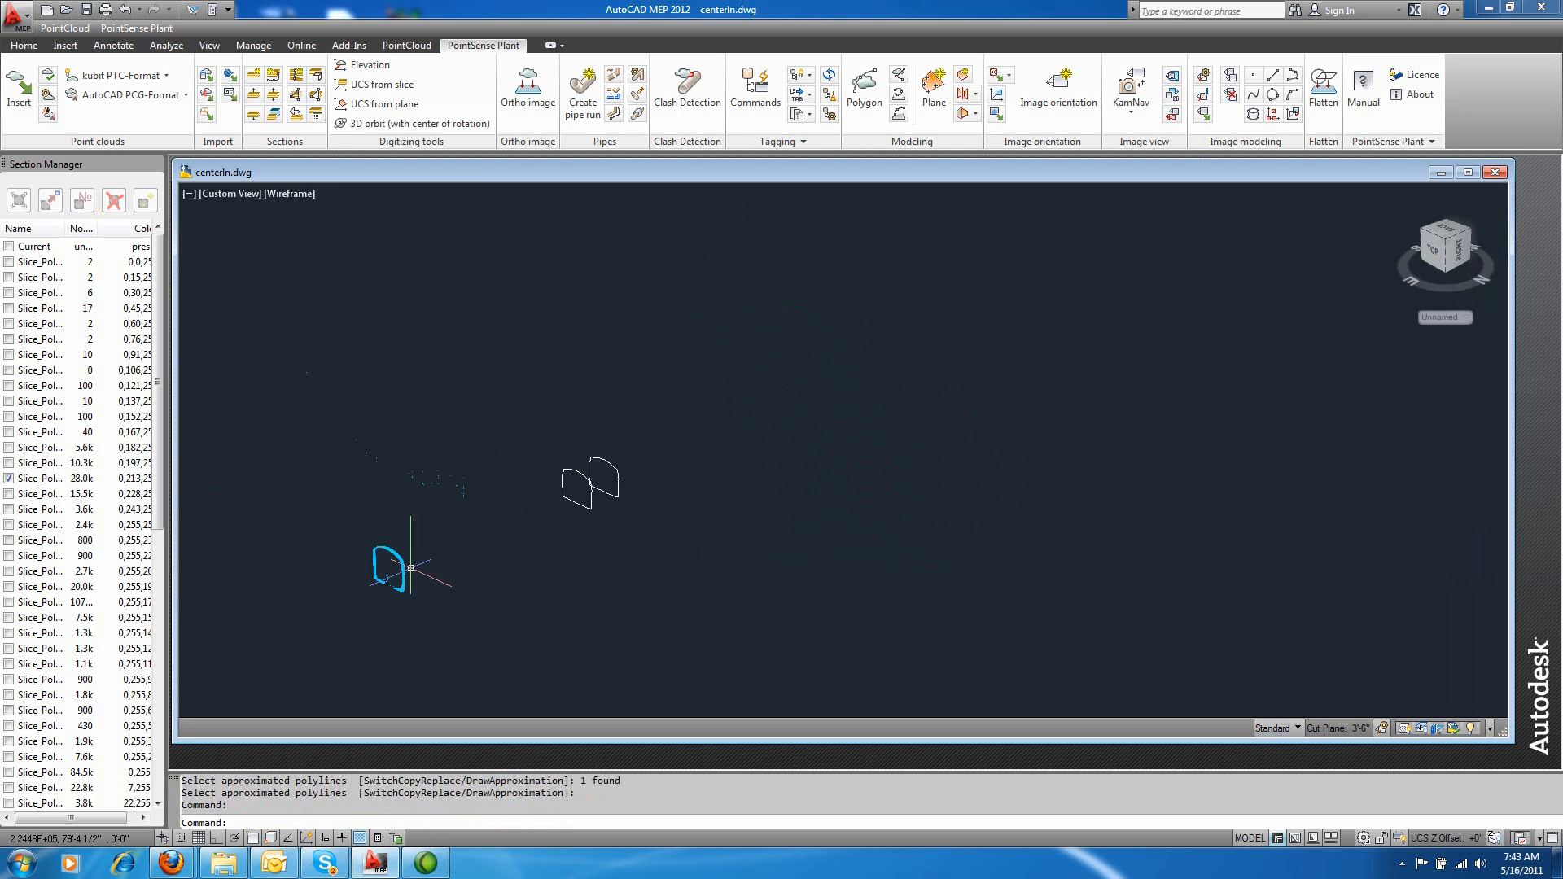
left_click(862, 88)
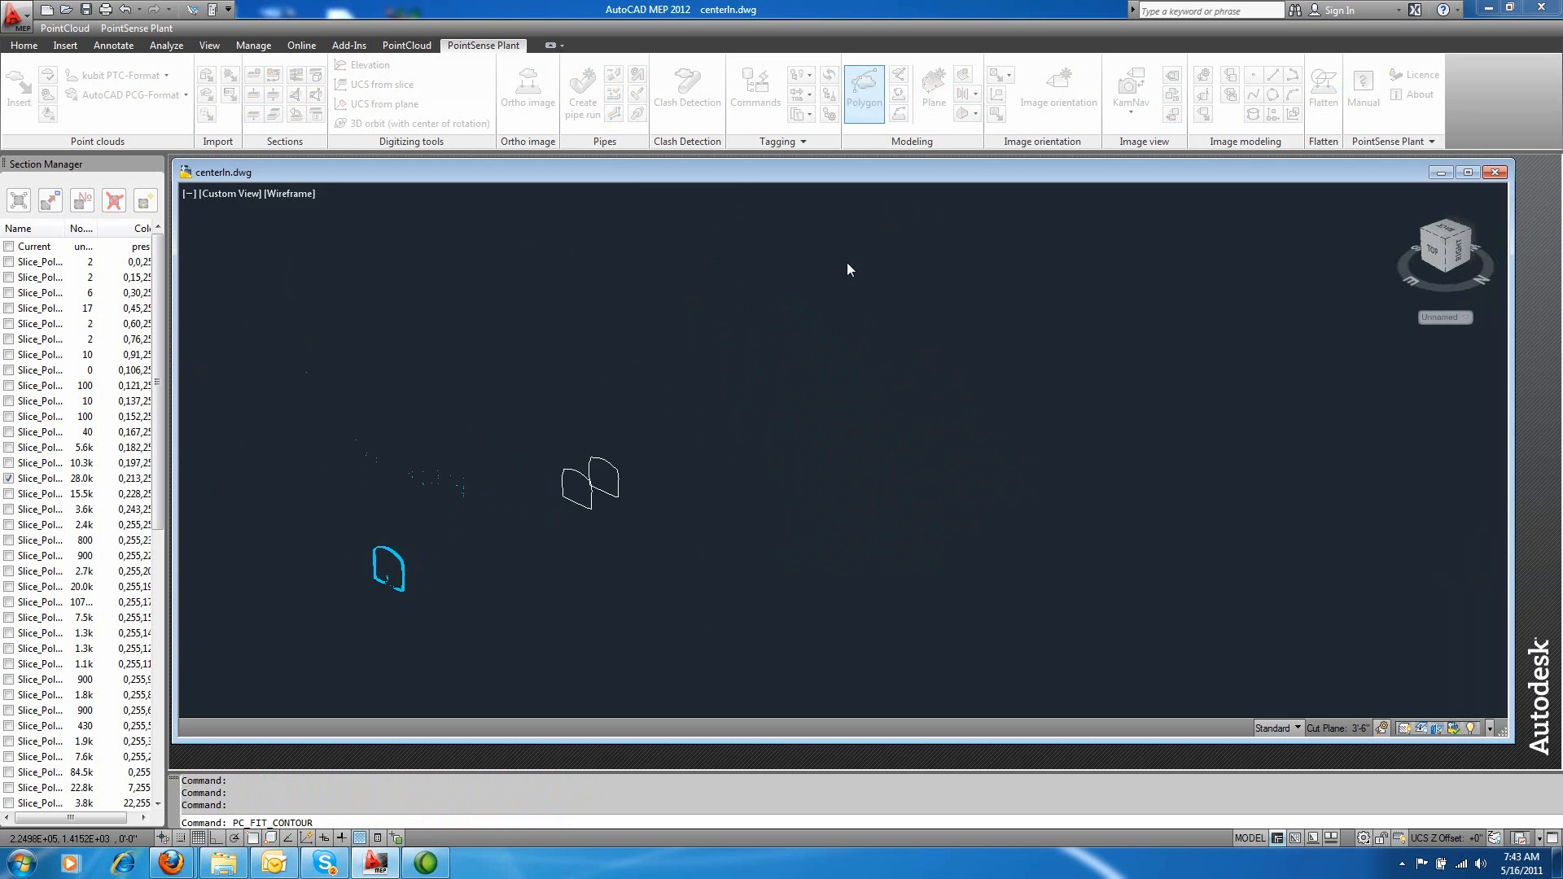
left_click(862, 88)
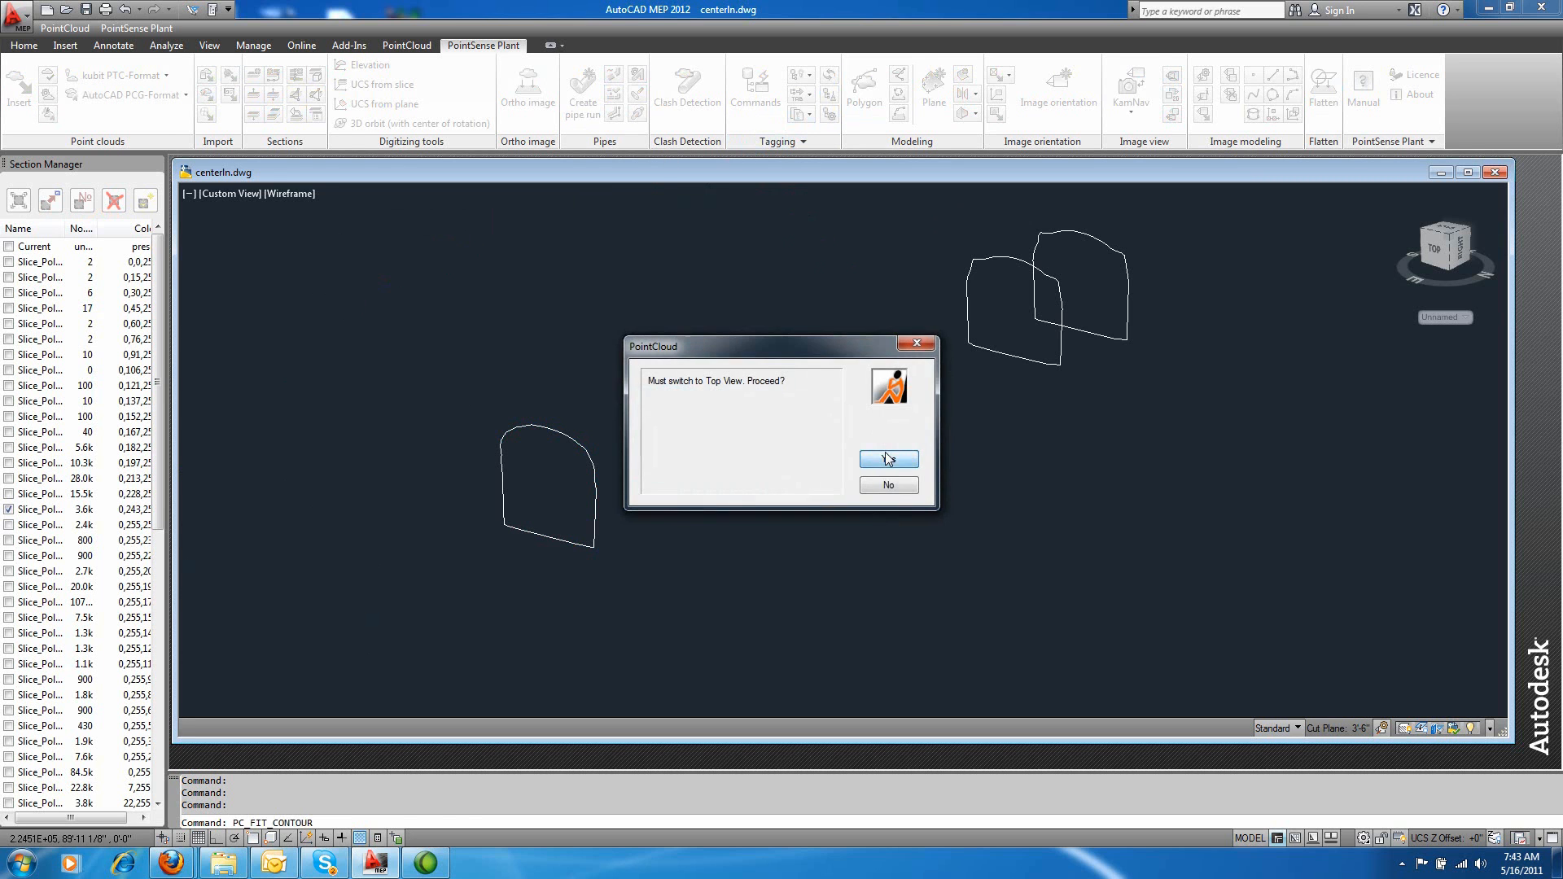
Step: Copy an earlier fitted outline onto further slices, accepting the switch to top view
left_click(886, 458)
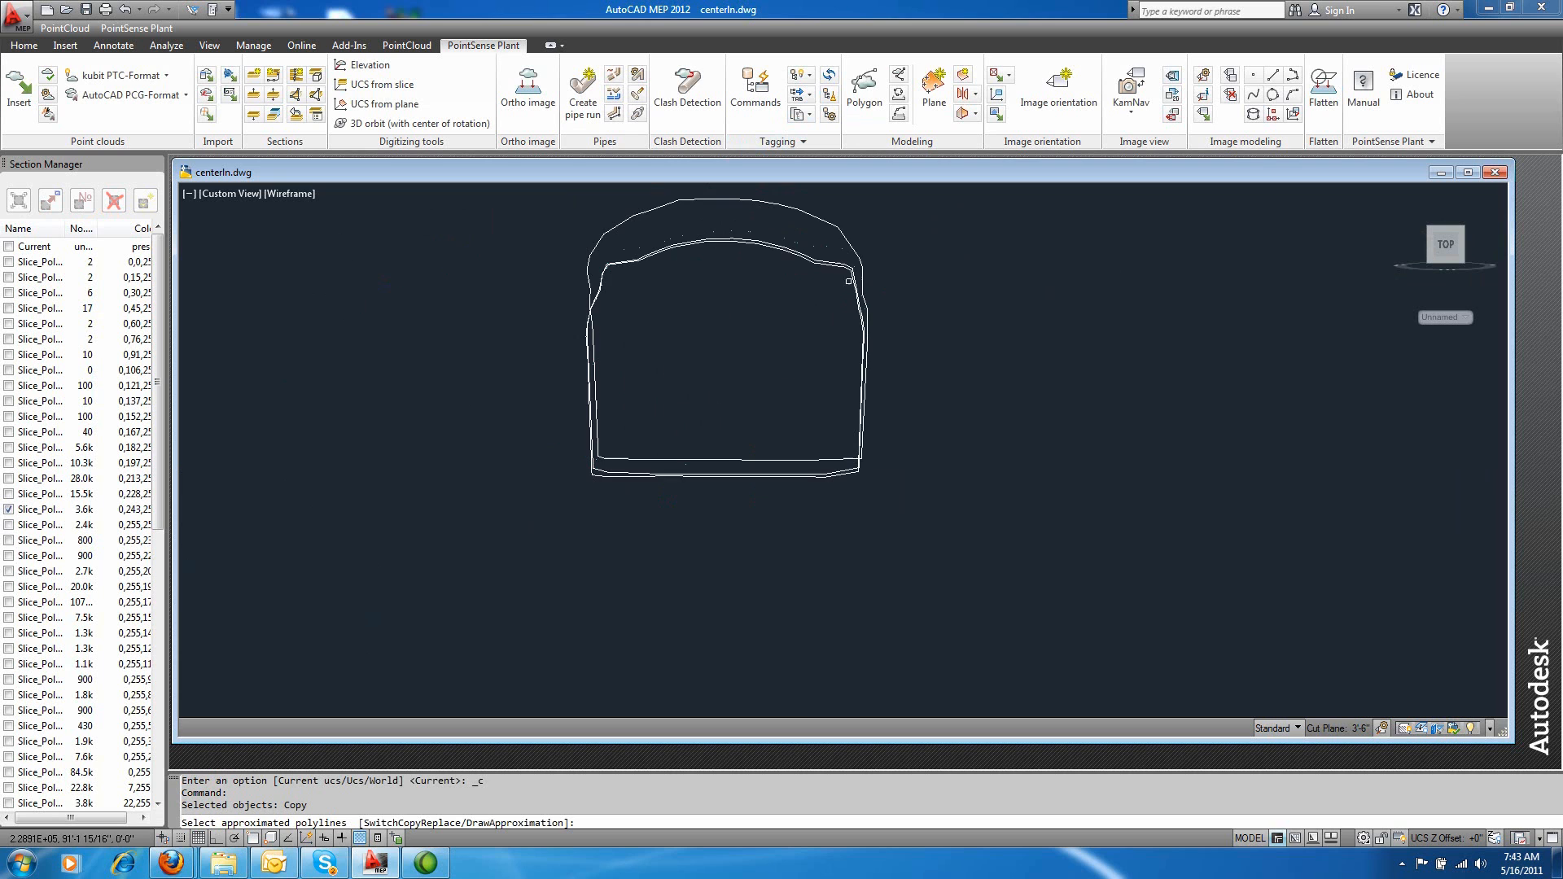
left_click(808, 214)
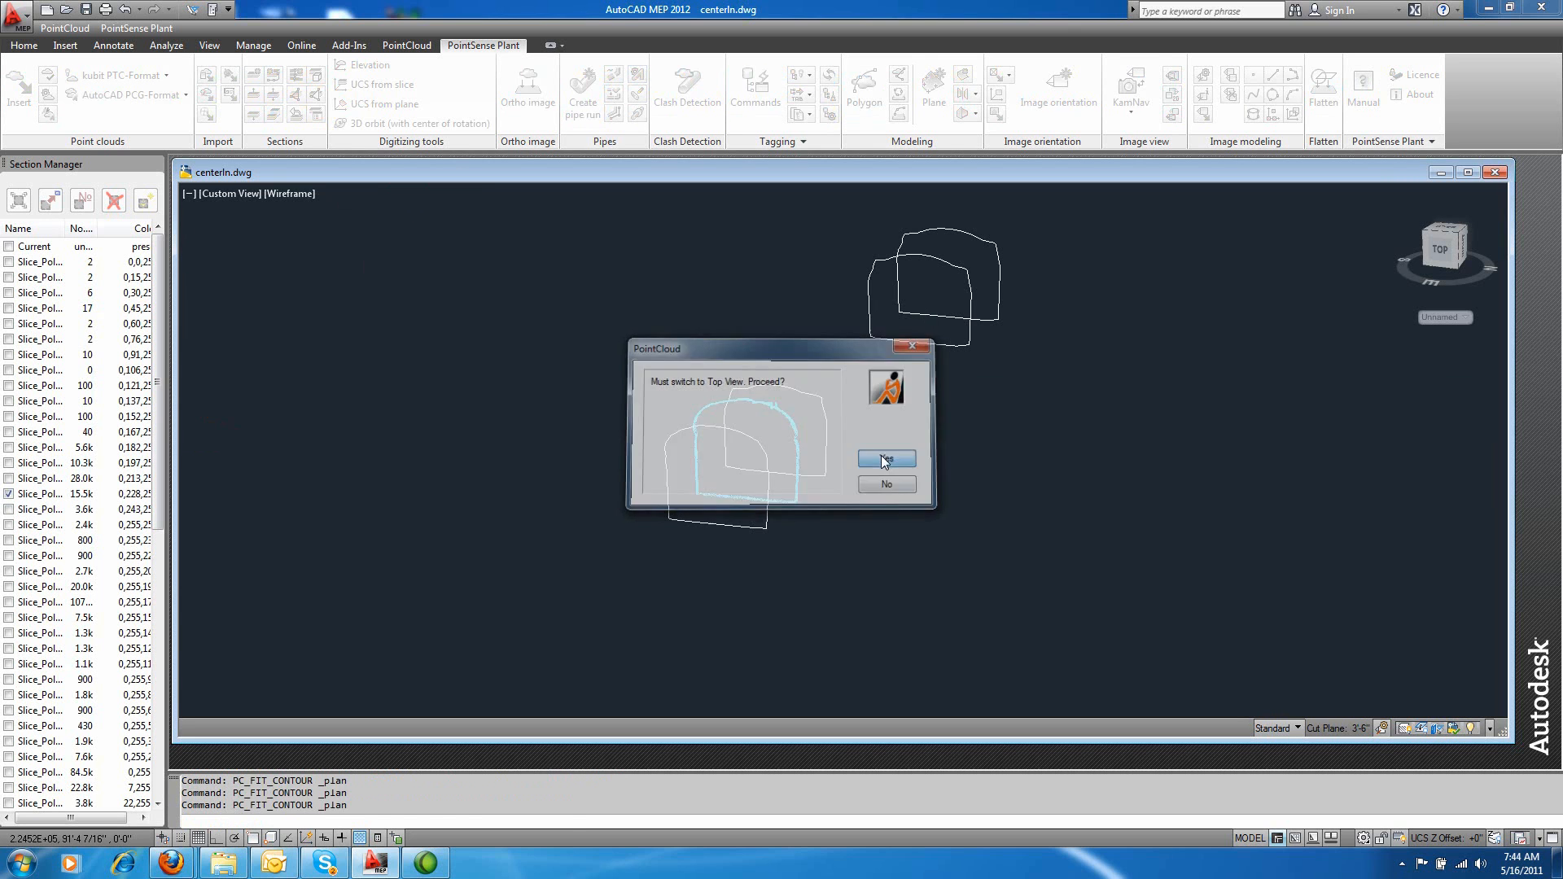
left_click(885, 459)
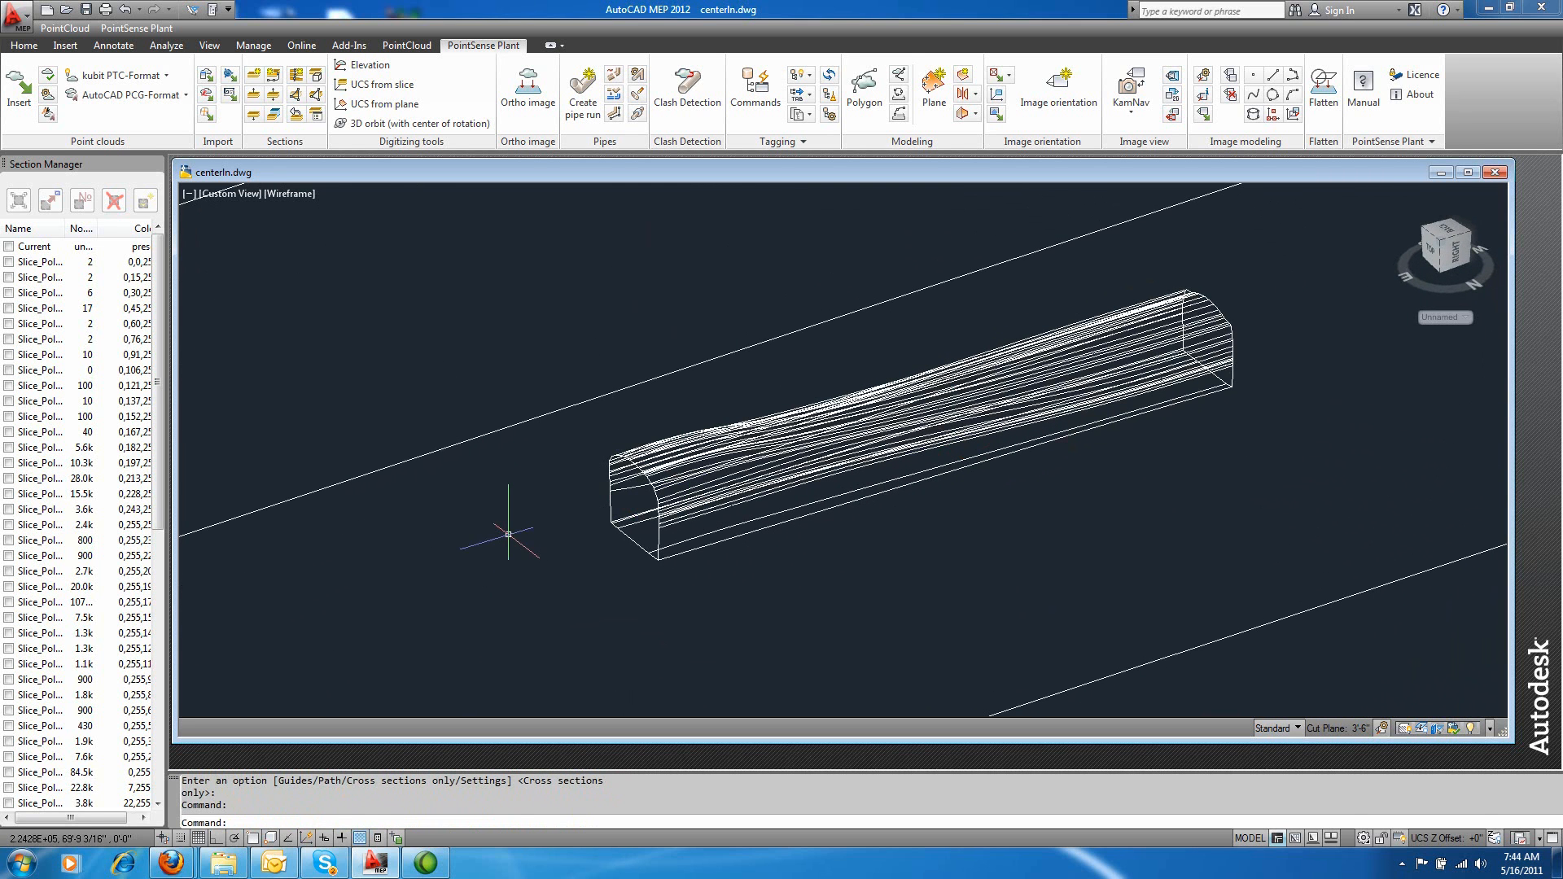
Step: Zoom the view onto the lofted tunnel solid within the point cloud
scroll("down", 3)
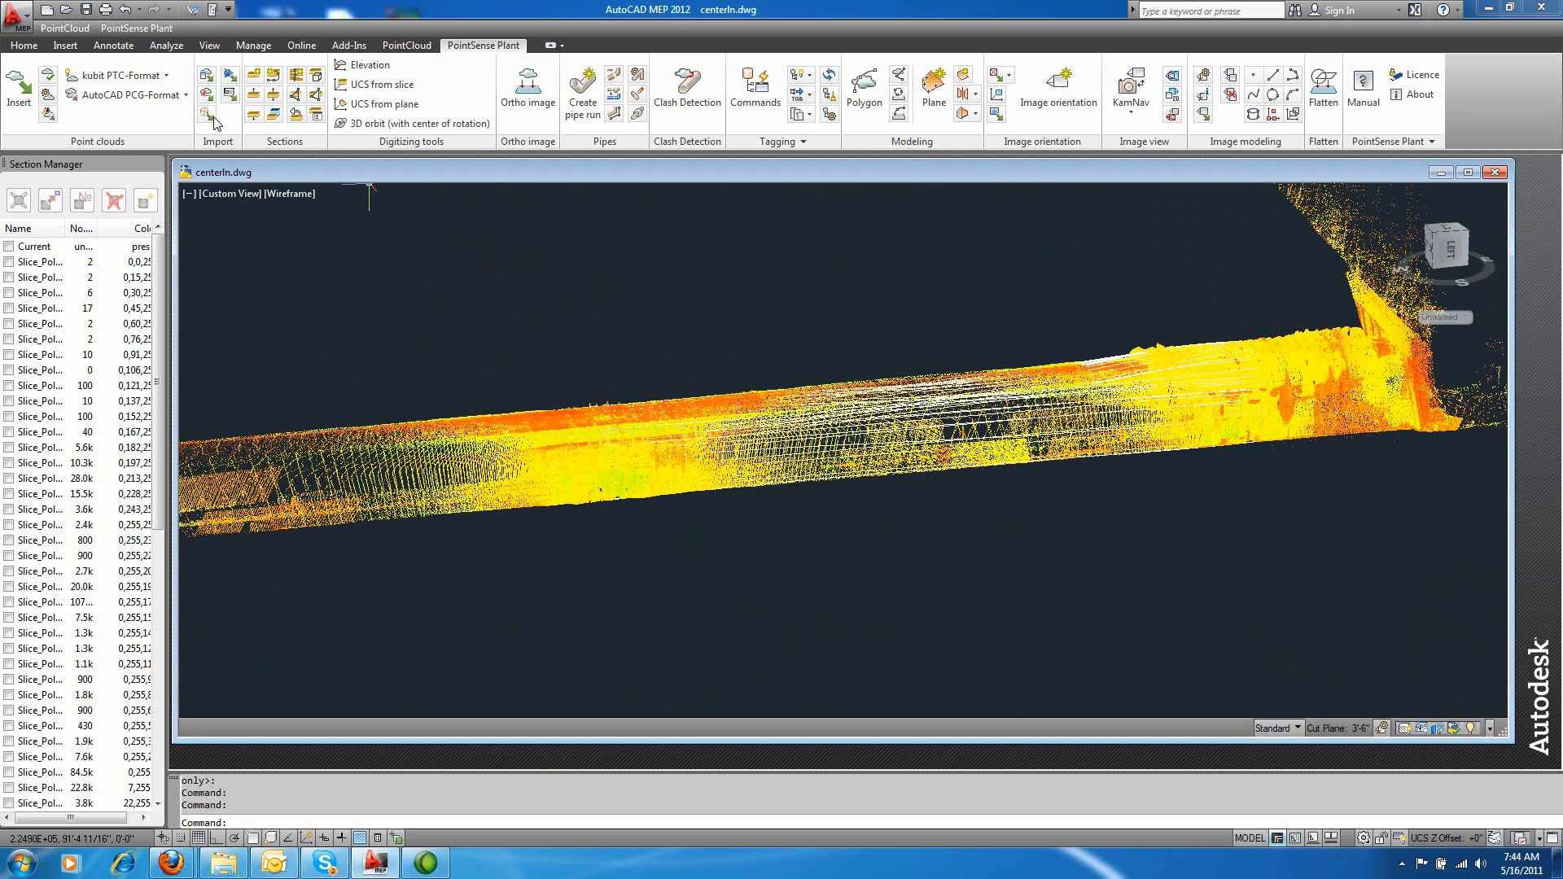
Step: Shade the viewport with the Realistic visual style and orbit to an angled view
left_click(290, 194)
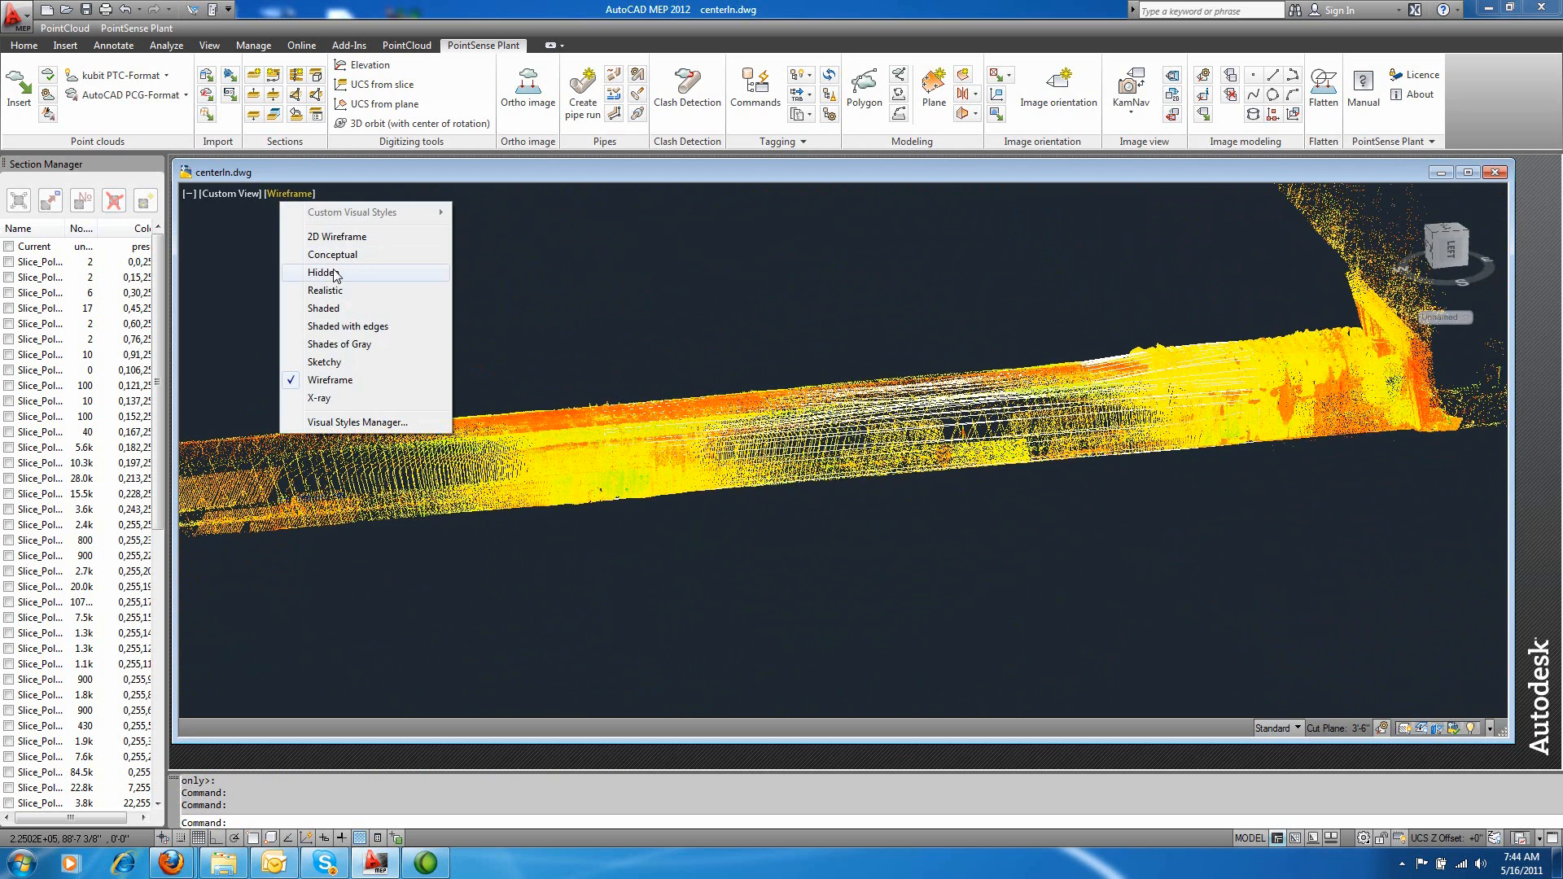
left_click(324, 290)
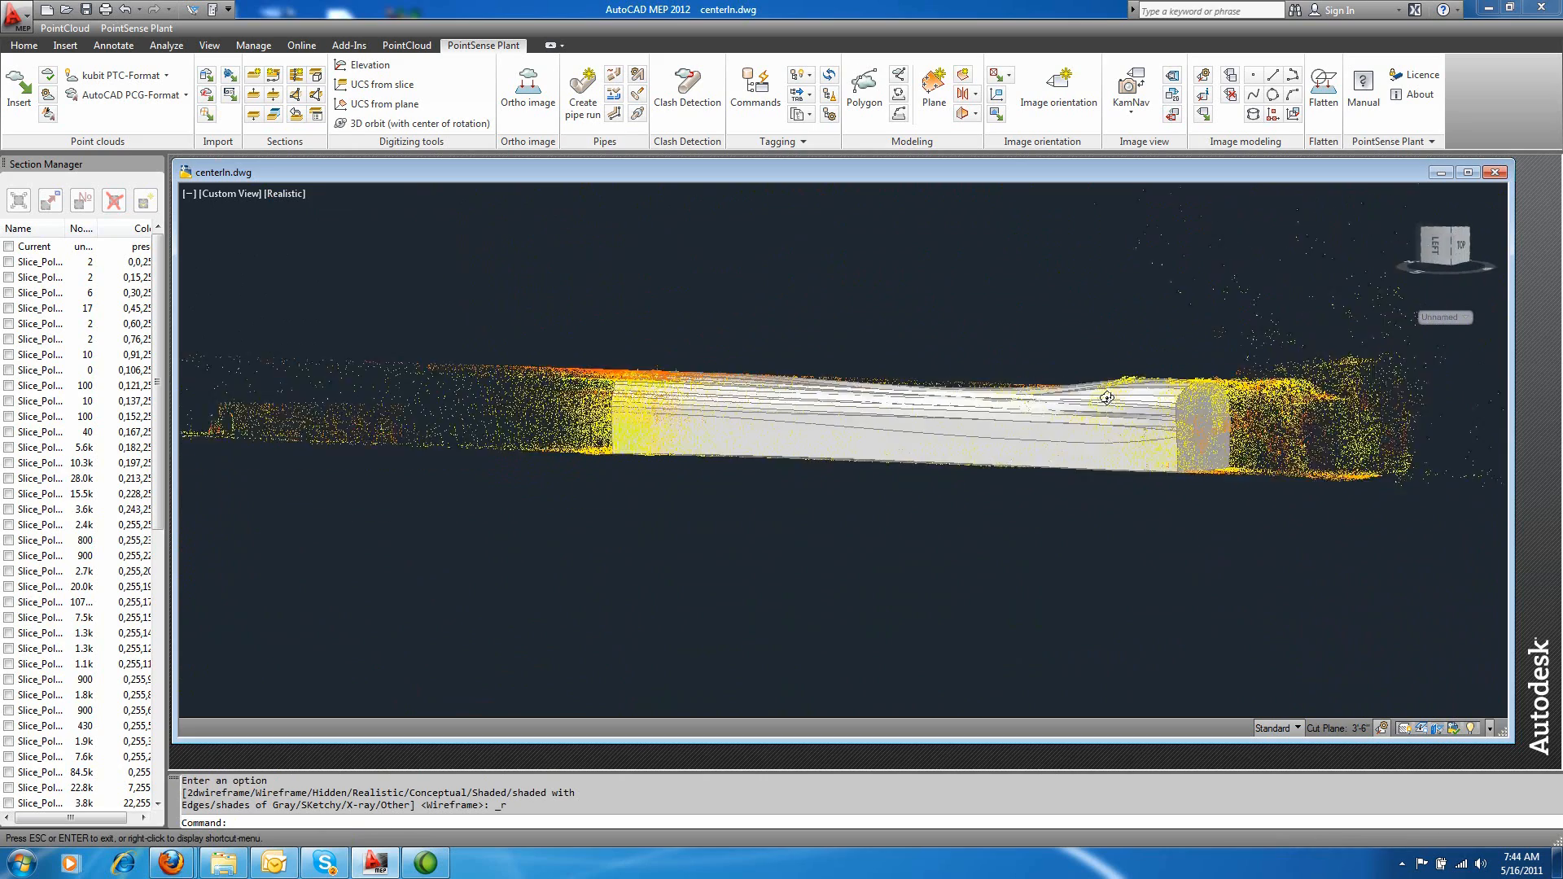
left_click_drag(1106, 399, 872, 418)
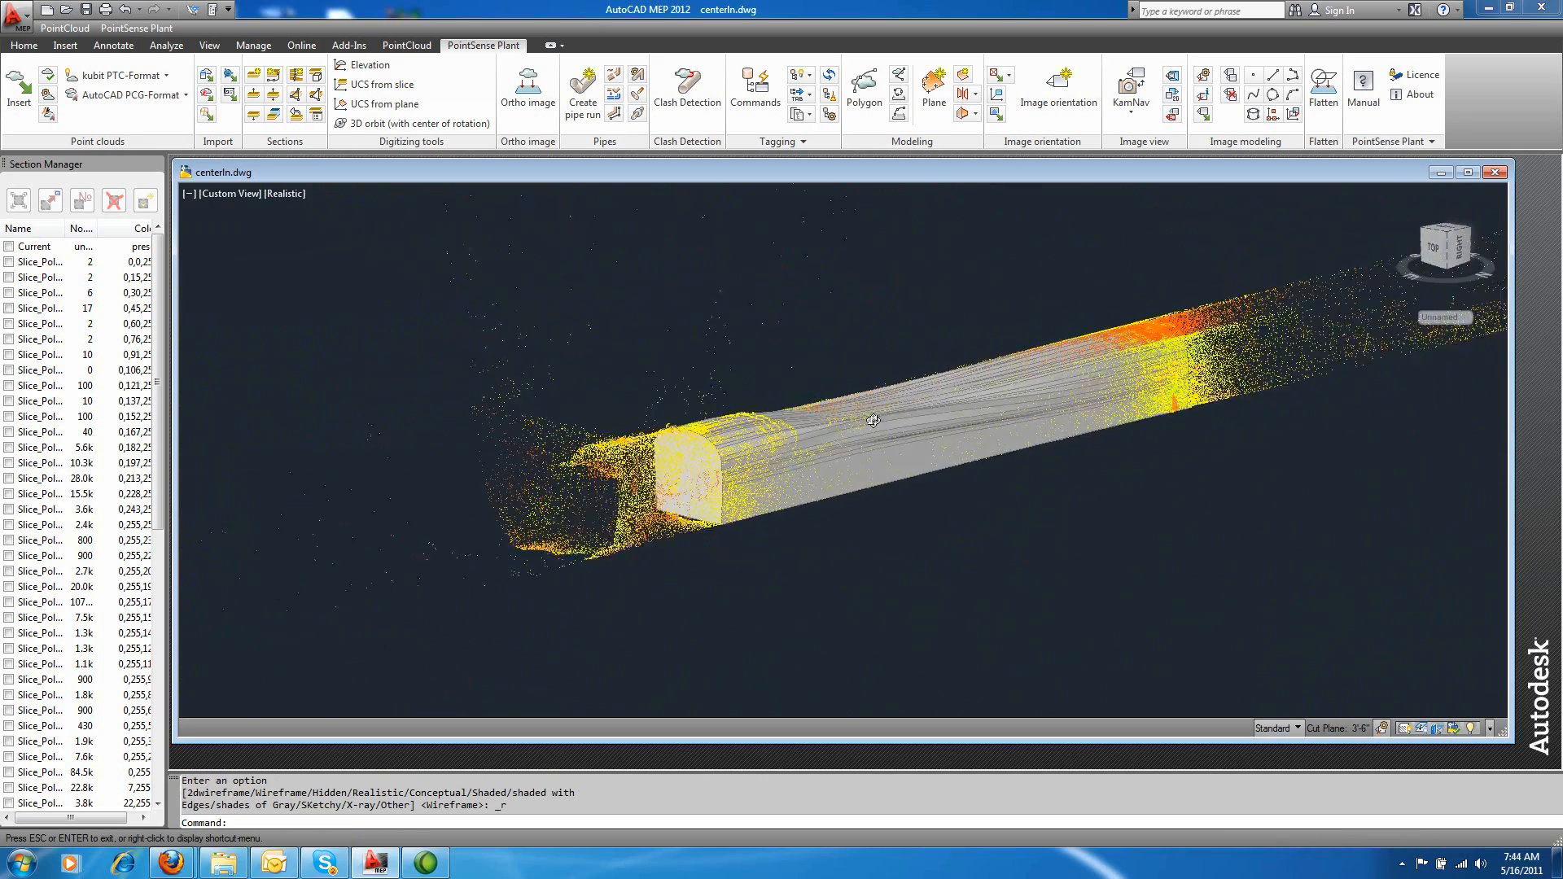